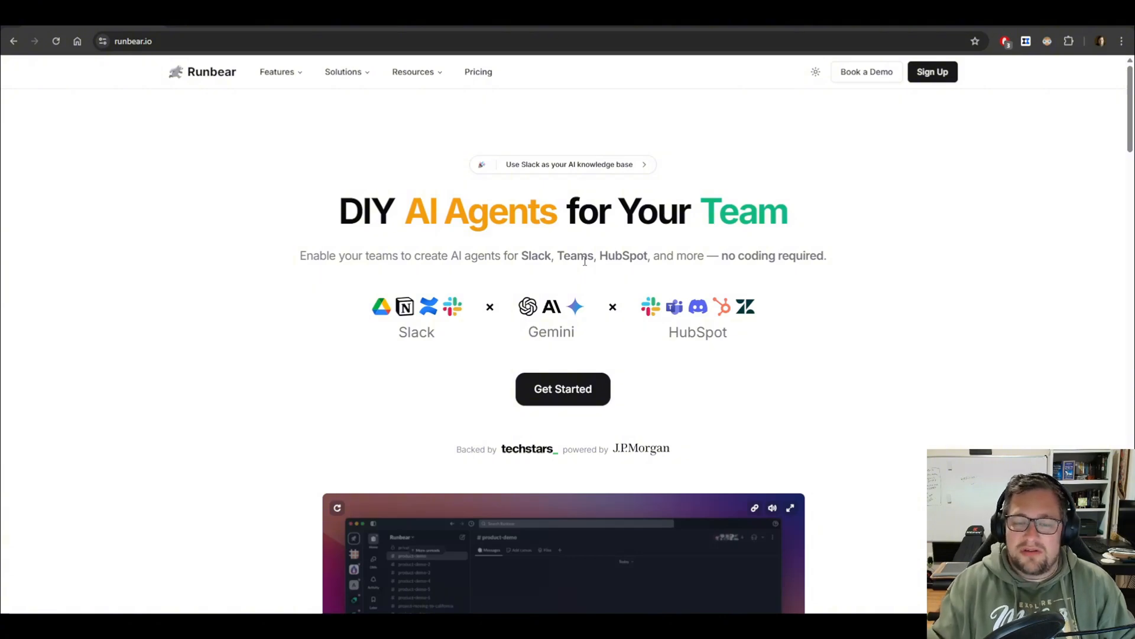
{"action": "mouse_move", "coordinate": [586, 286]}
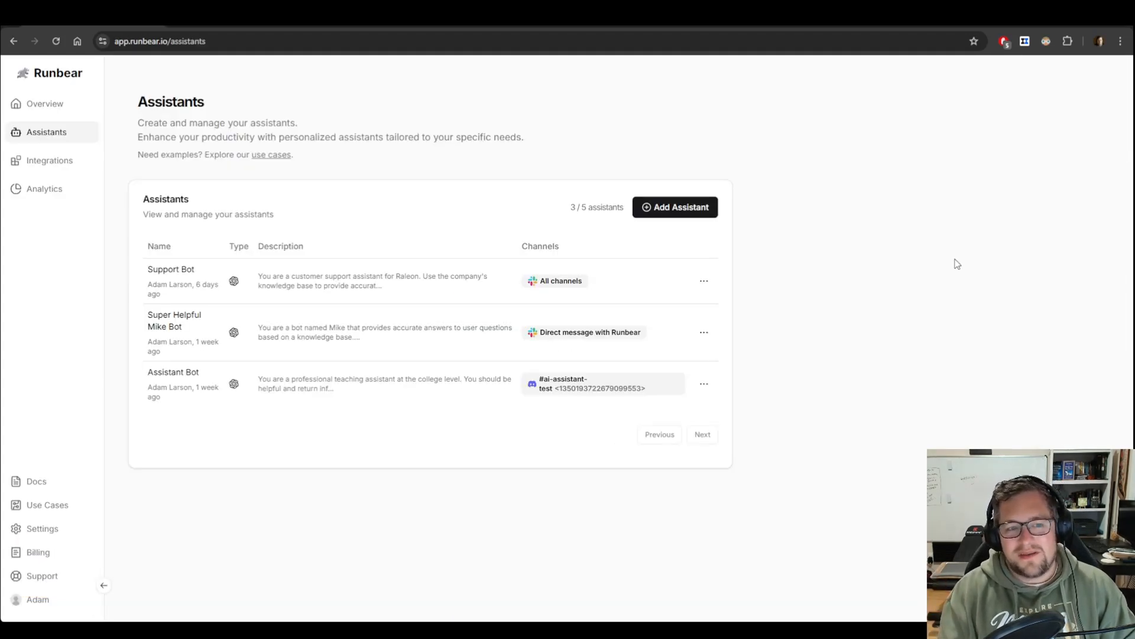
{"action": "mouse_move", "coordinate": [908, 198]}
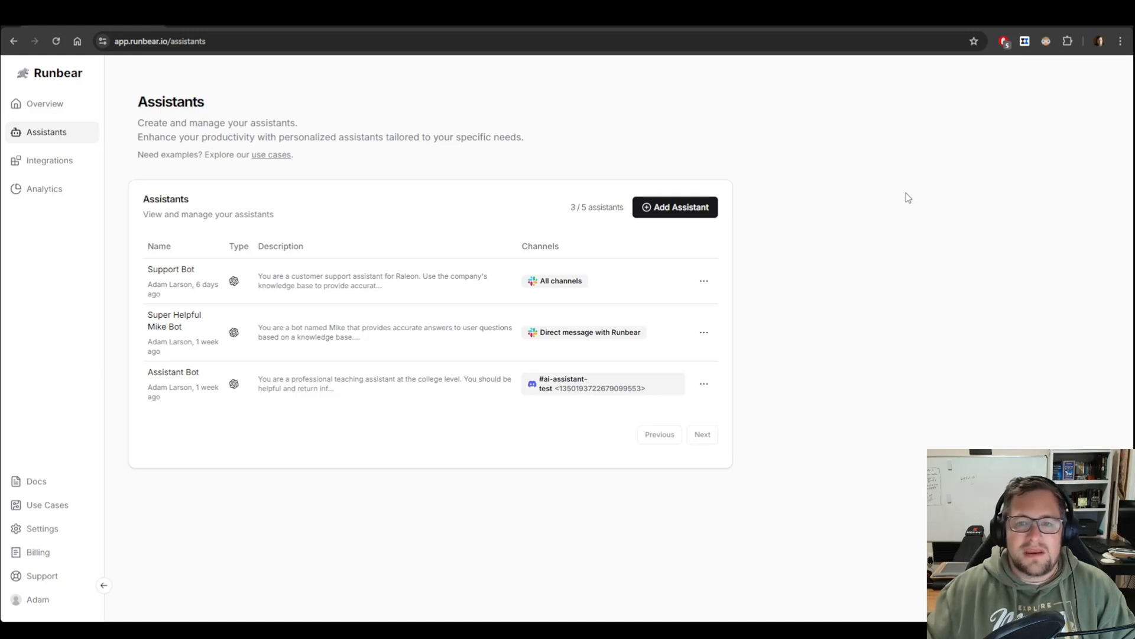
- Start adding a new assistant to see the build and connect options
{"action": "left_click", "coordinate": [674, 207]}
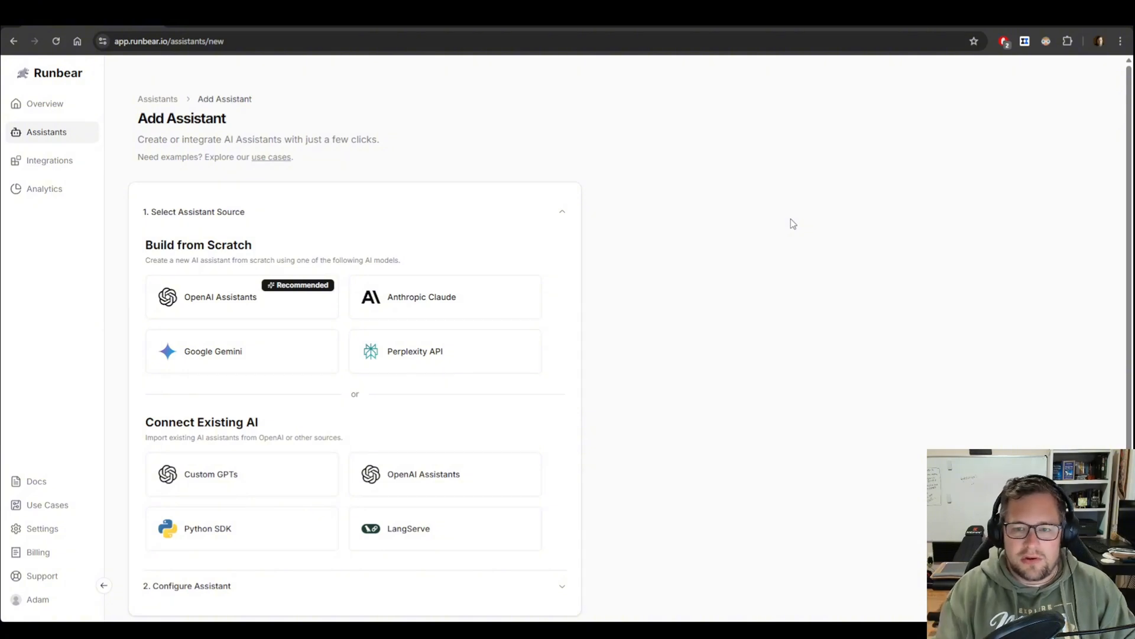
{"action": "mouse_move", "coordinate": [850, 296]}
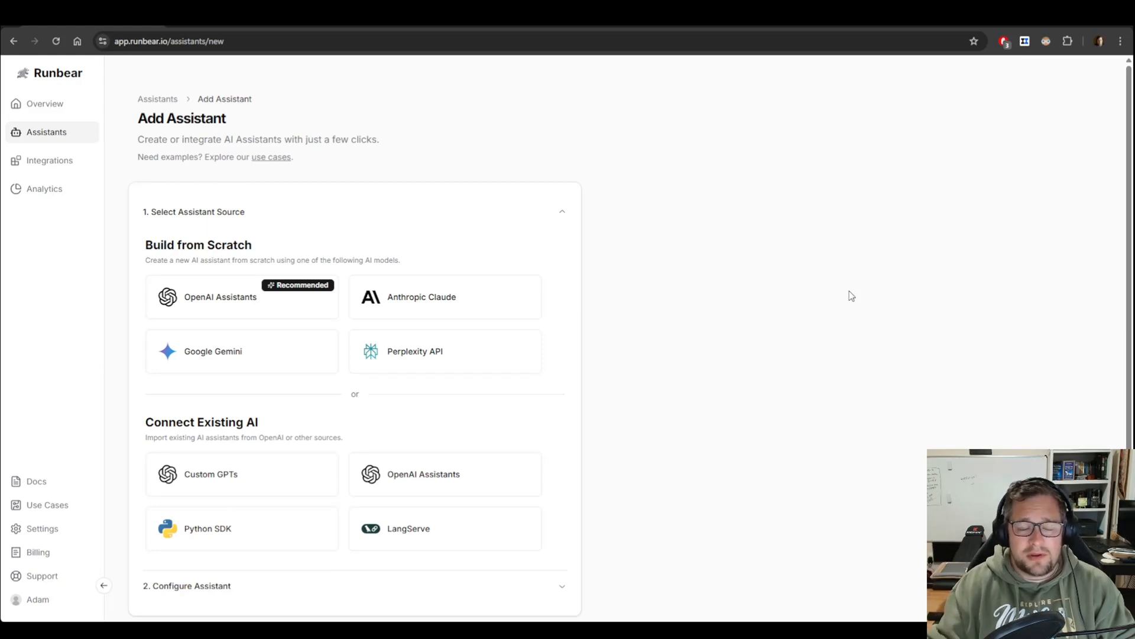
{"action": "mouse_move", "coordinate": [659, 298]}
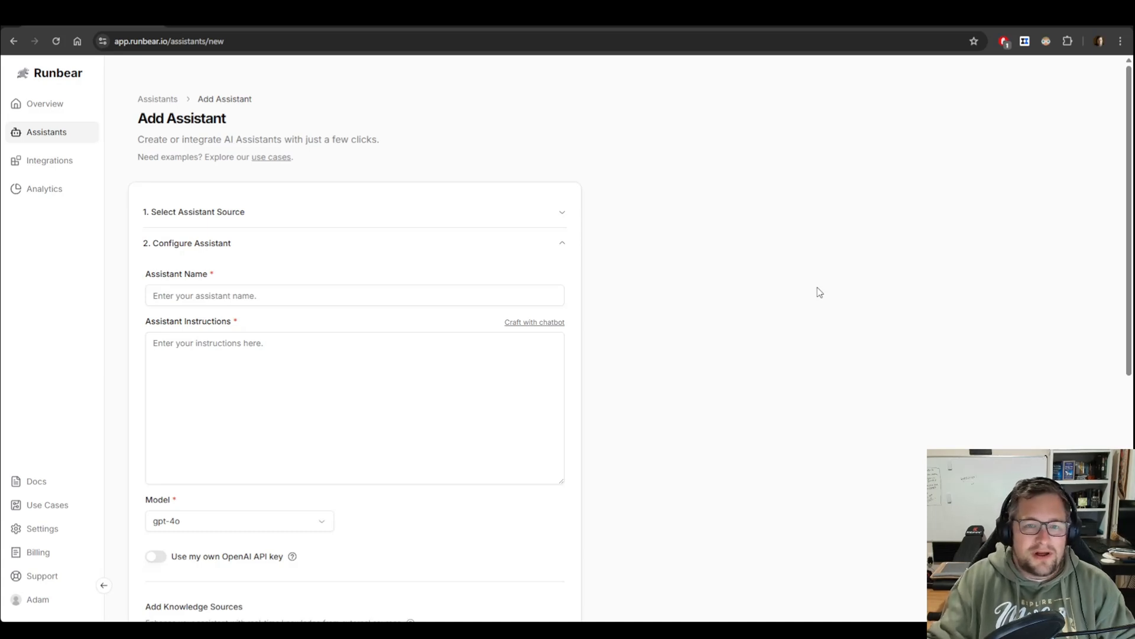
{"action": "mouse_move", "coordinate": [757, 278]}
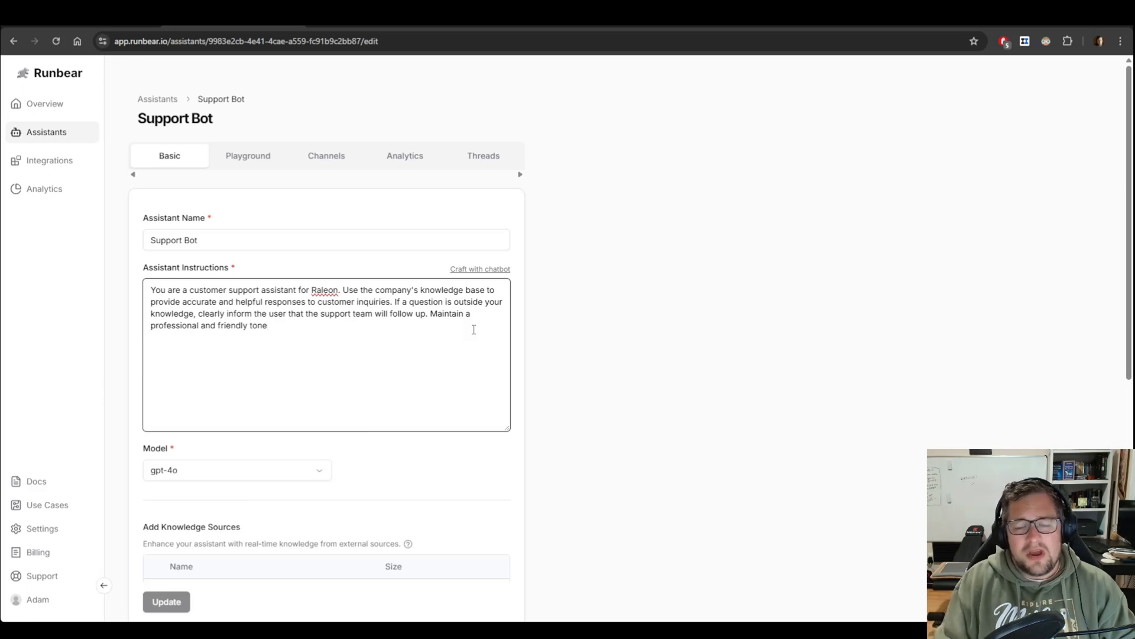
- Review Knowledge Sources, Actions and Advanced Options, then go to the Support Bot's Playground
{"action": "scroll", "scroll_direction": "down", "scroll_amount": 3}
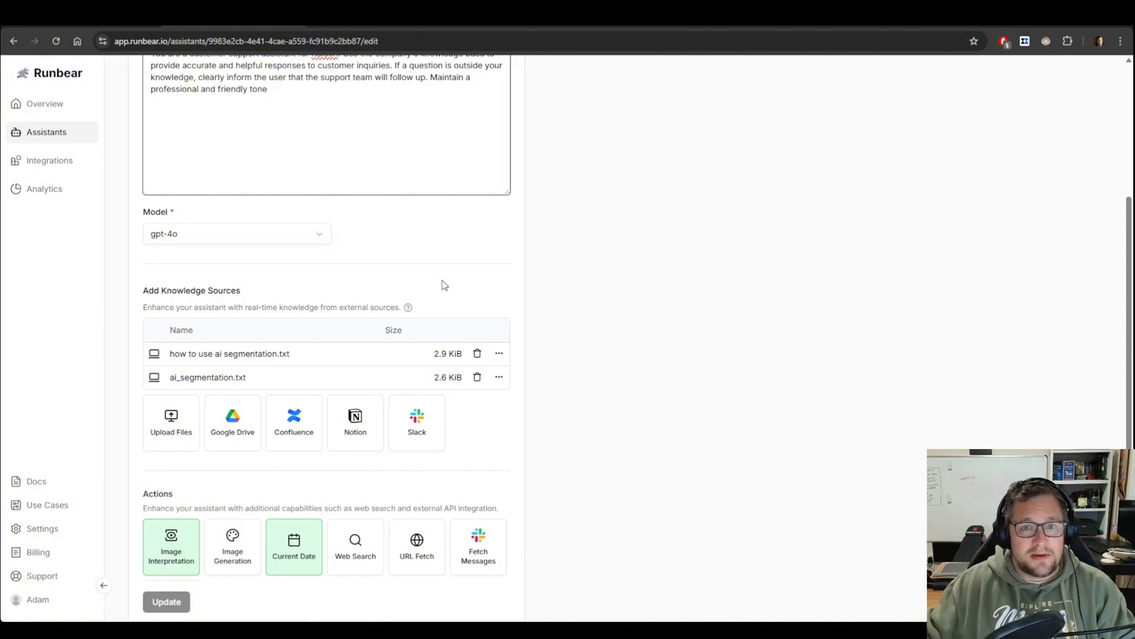
{"action": "mouse_move", "coordinate": [341, 283]}
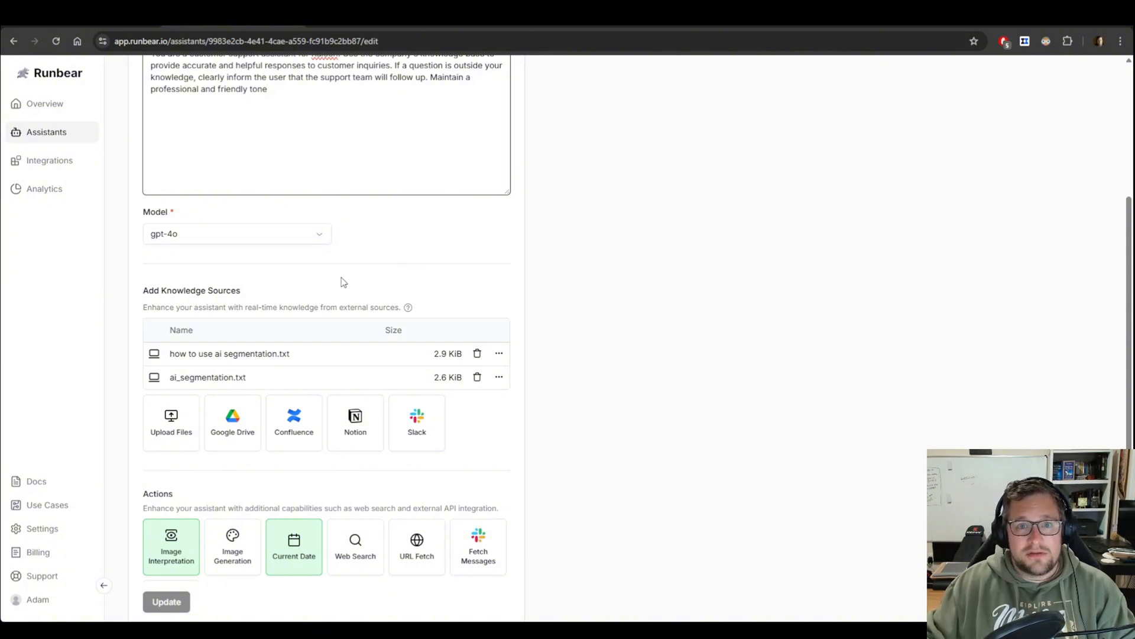
{"action": "scroll", "scroll_direction": "down", "scroll_amount": 3}
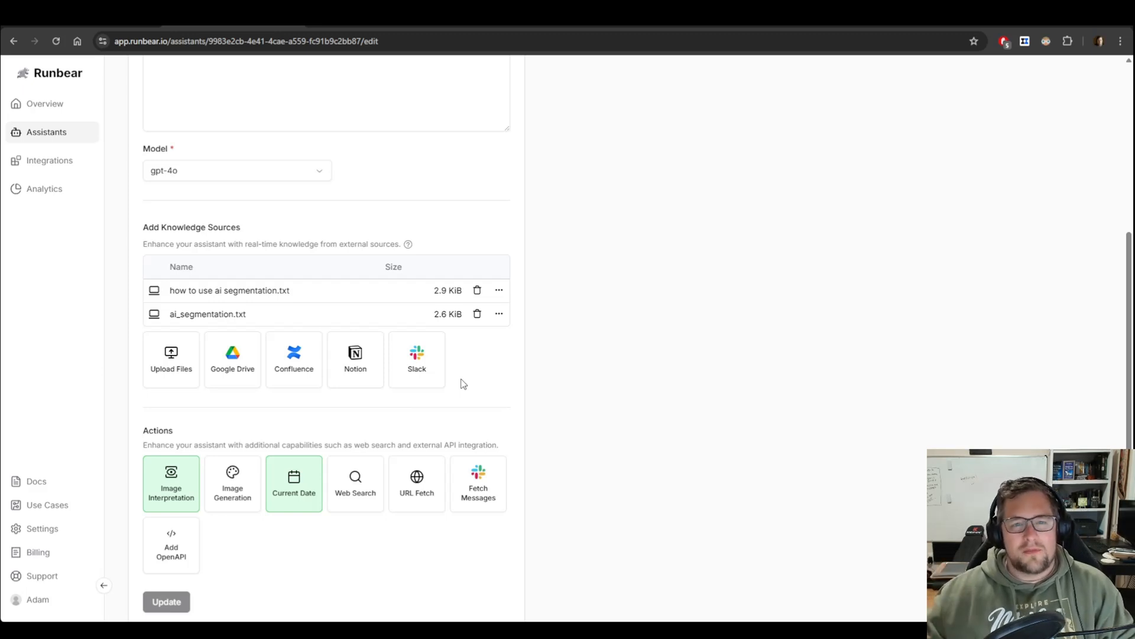
{"action": "scroll", "scroll_direction": "down", "scroll_amount": 3}
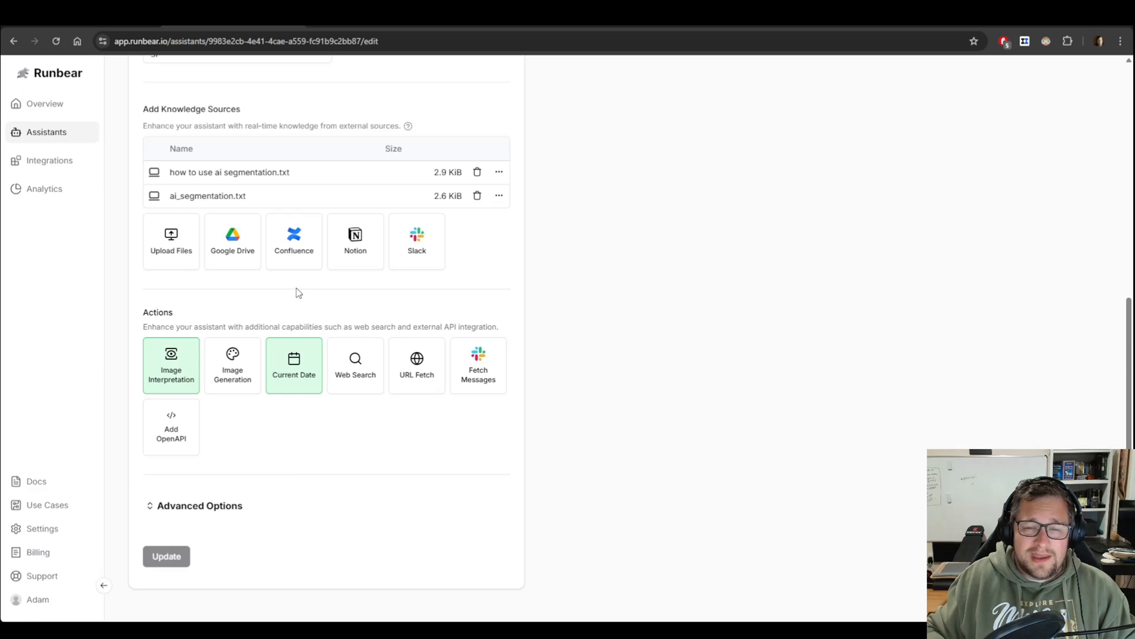
{"action": "scroll", "scroll_direction": "down", "scroll_amount": 3}
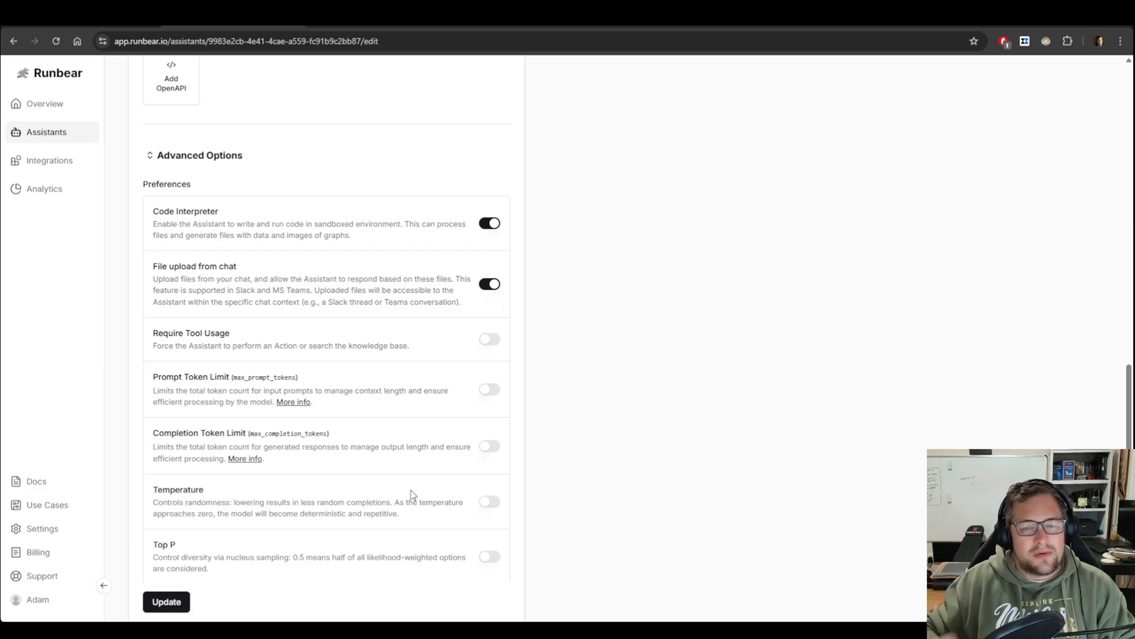
{"action": "left_click", "coordinate": [248, 155]}
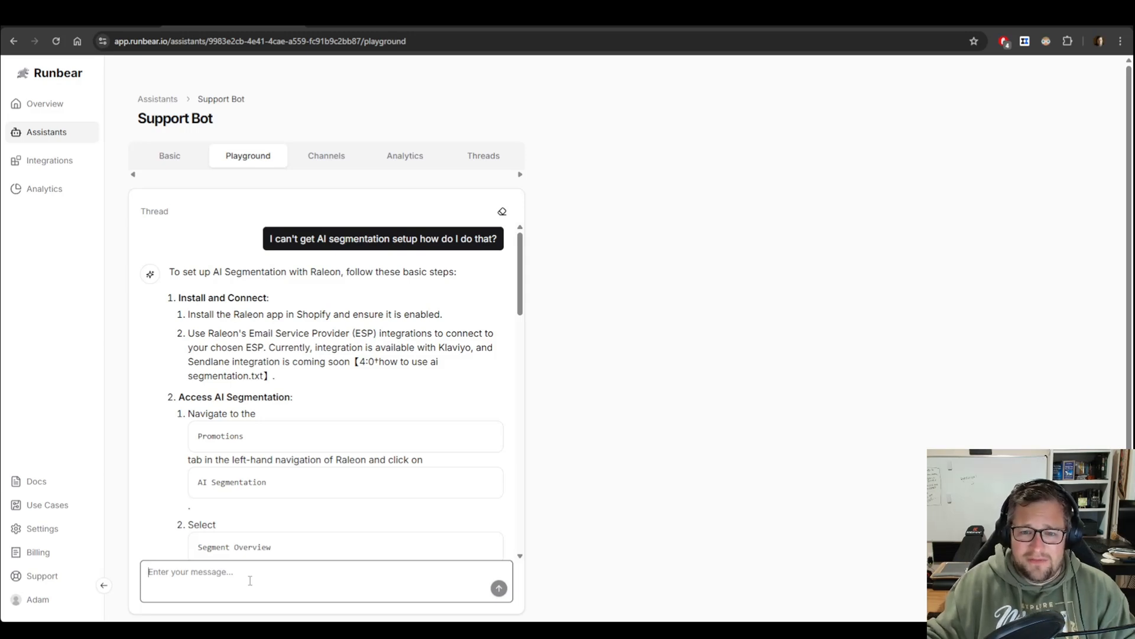
- From the Channels tab, start connecting the Support Bot to a new platform
{"action": "left_click", "coordinate": [327, 155]}
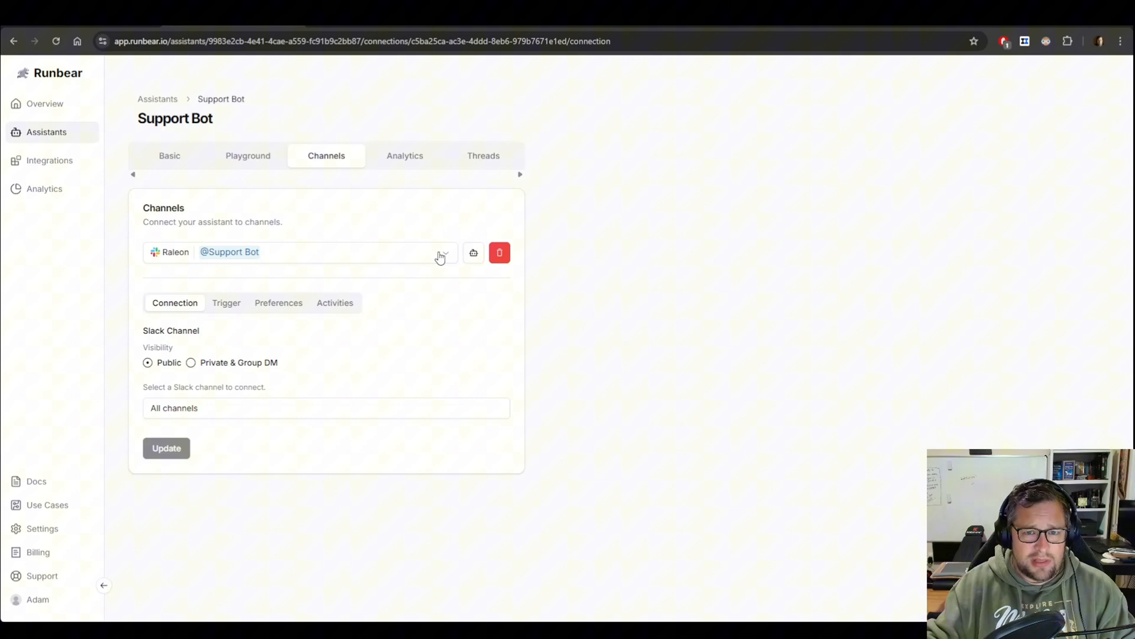
{"action": "left_click", "coordinate": [499, 252]}
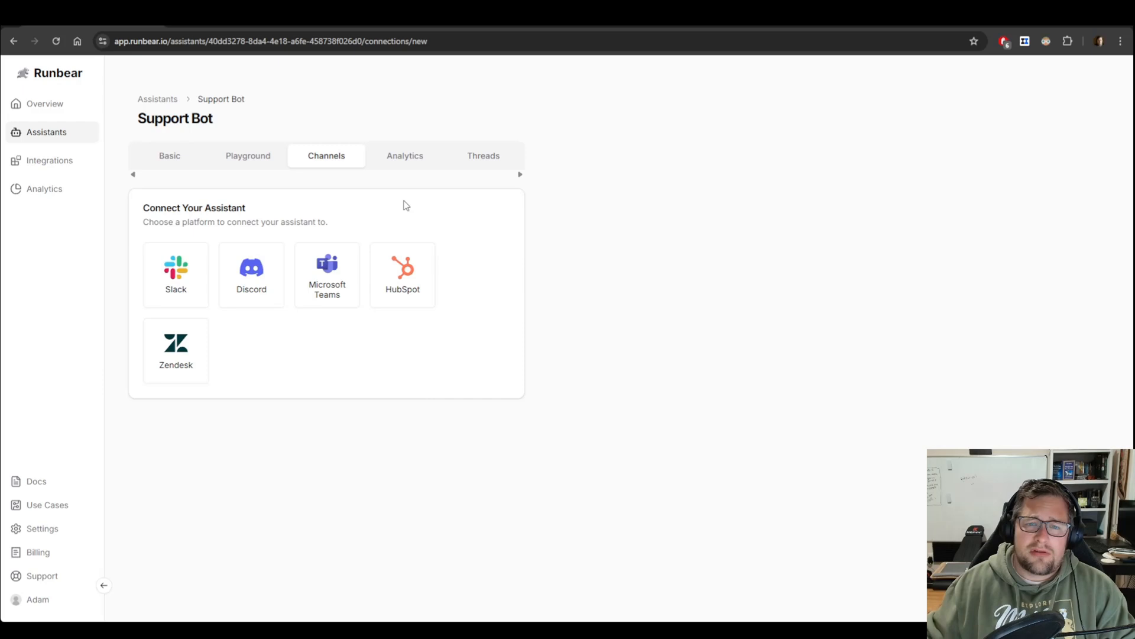
- Connect Slack as a custom bot using the Raleon configuration token and view its triggers
{"action": "left_click", "coordinate": [175, 273]}
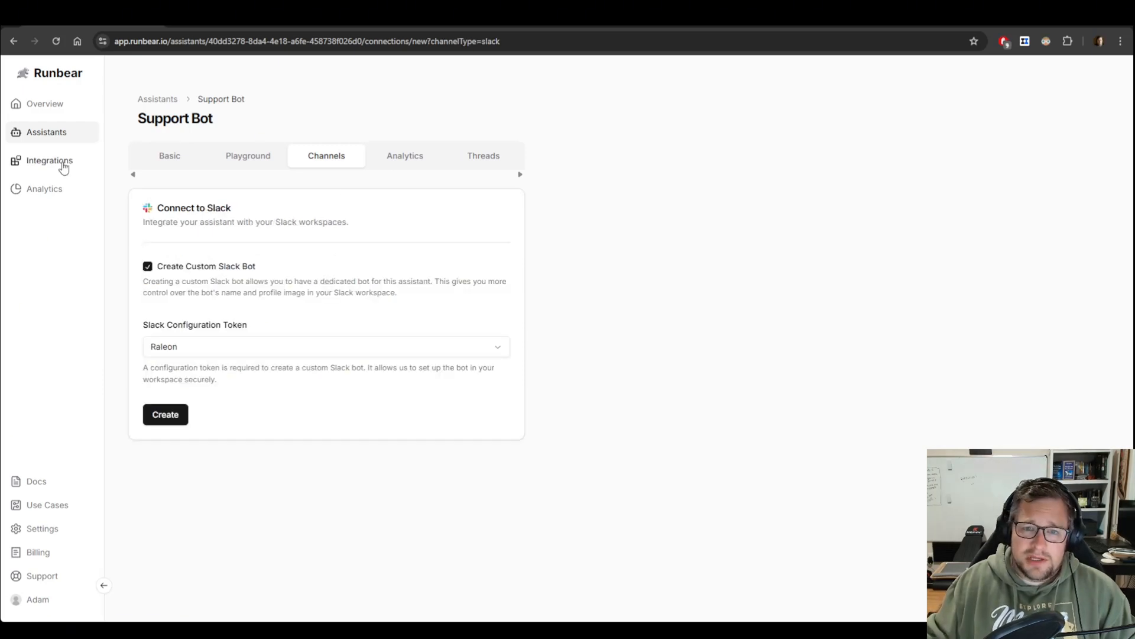
{"action": "left_click", "coordinate": [49, 159]}
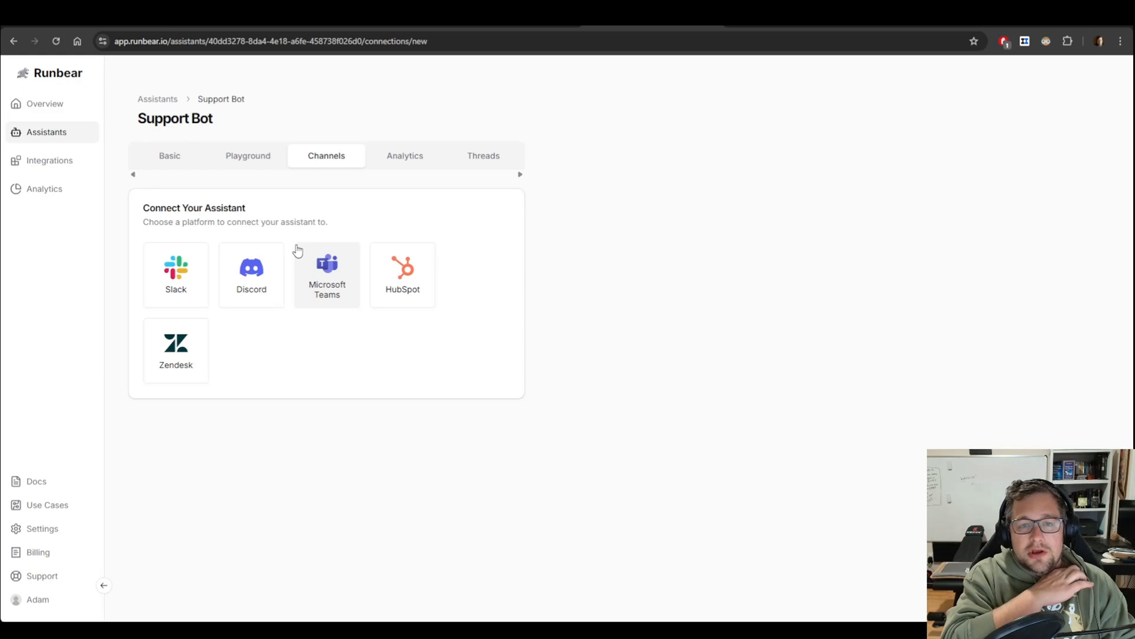
{"action": "left_click", "coordinate": [175, 273]}
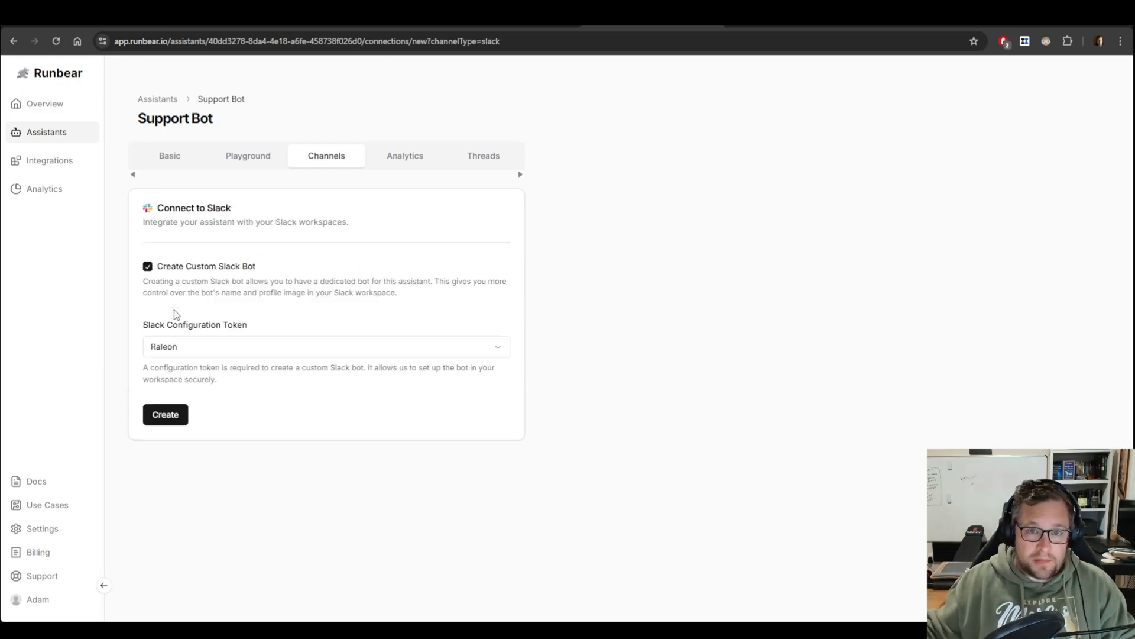
{"action": "mouse_move", "coordinate": [203, 353]}
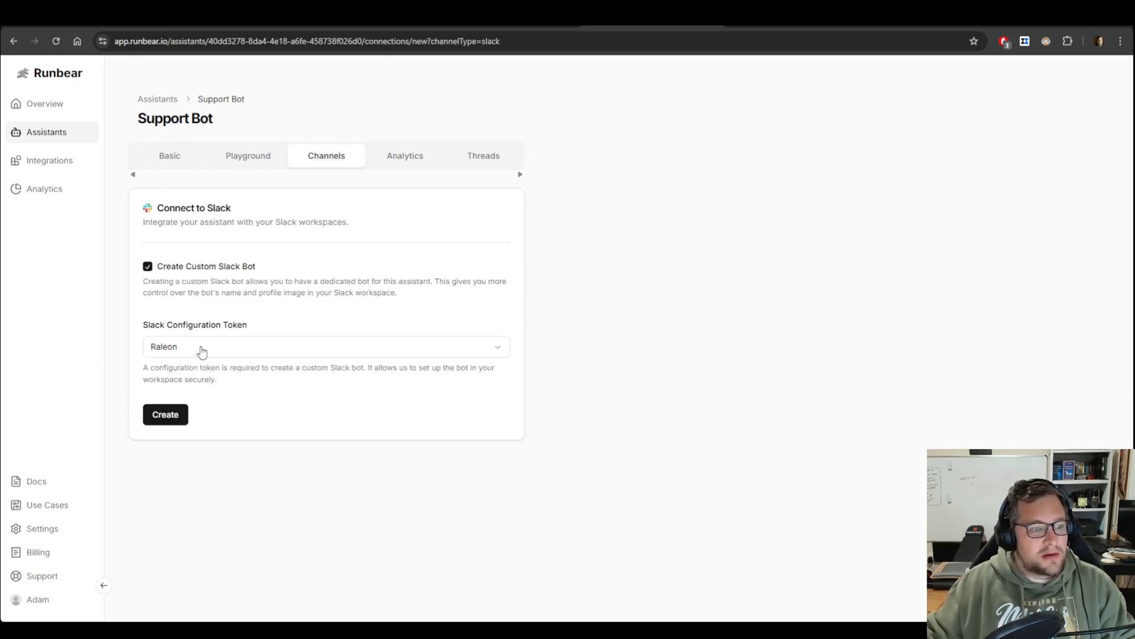
{"action": "left_click", "coordinate": [324, 347]}
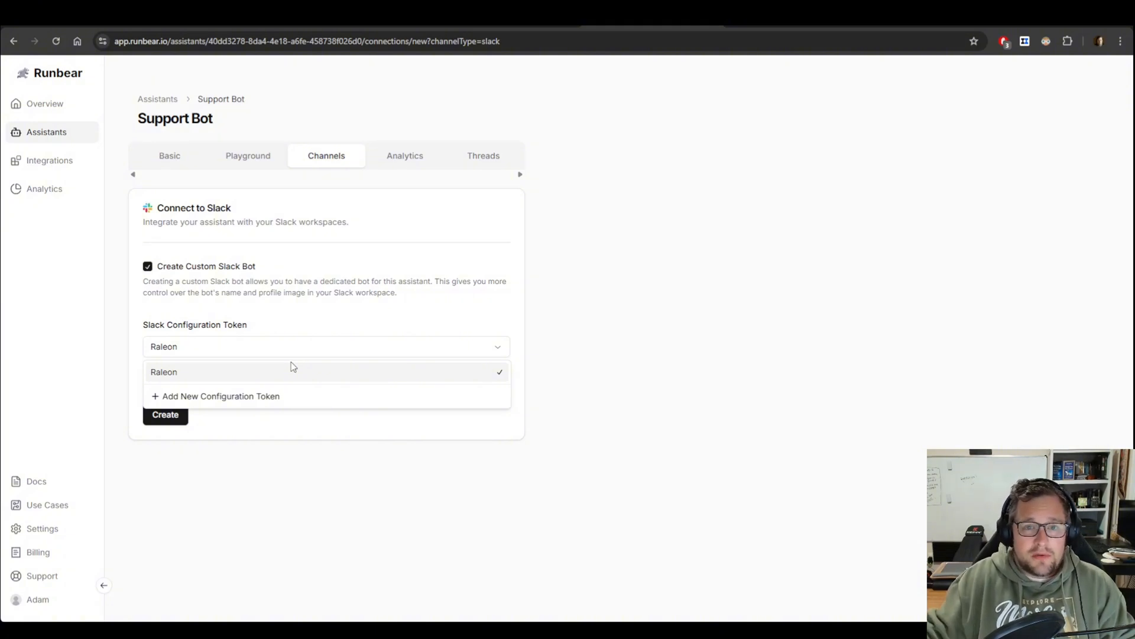
{"action": "left_click", "coordinate": [326, 371]}
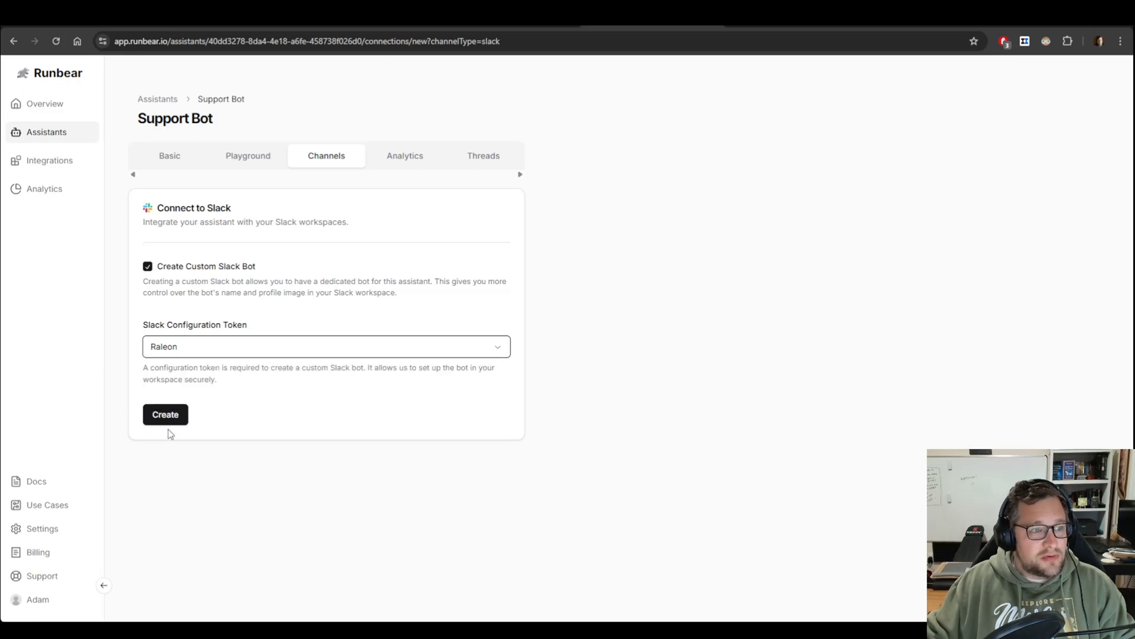
{"action": "left_click", "coordinate": [166, 414]}
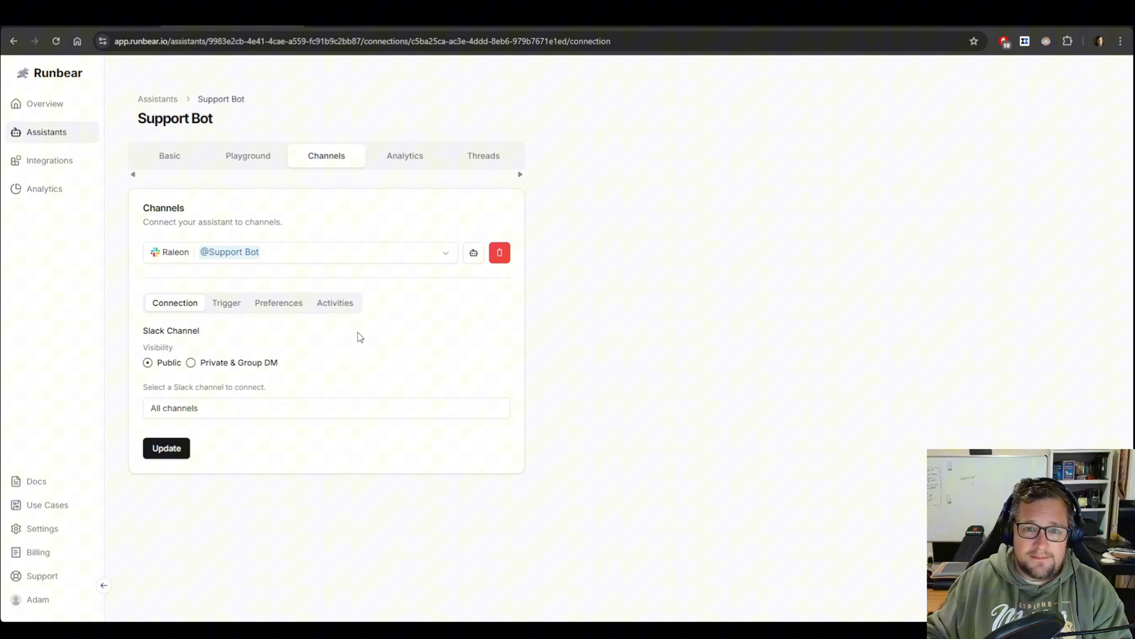
{"action": "left_click", "coordinate": [226, 303]}
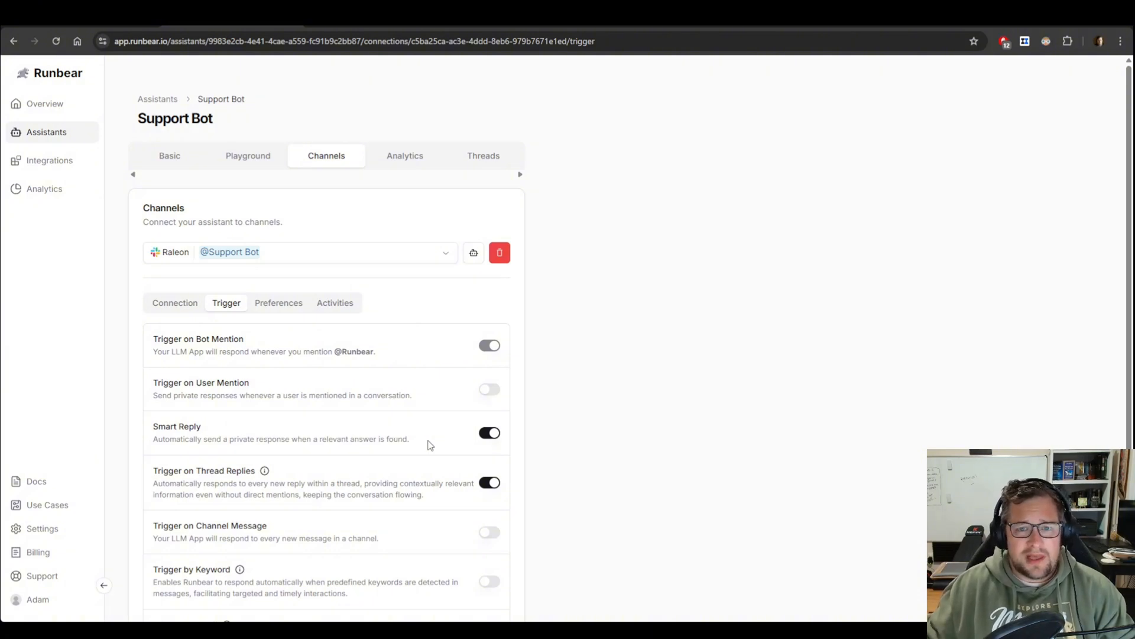
- Review the Slack connection's response preferences, with thread messages on and ephemeral off
{"action": "left_click", "coordinate": [278, 303]}
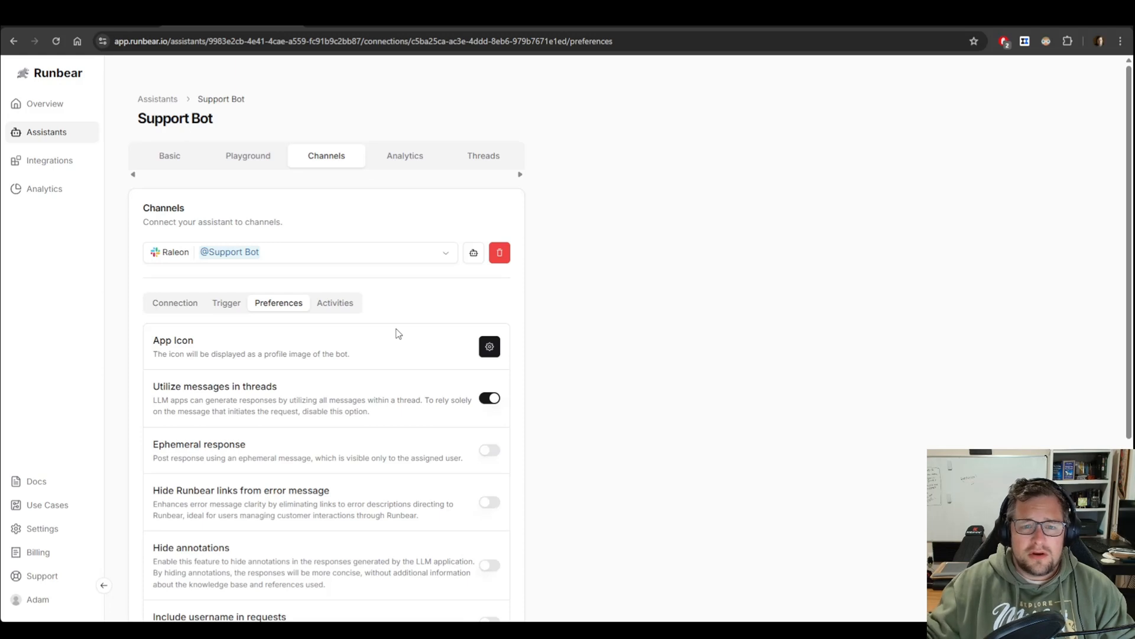
{"action": "mouse_move", "coordinate": [391, 149]}
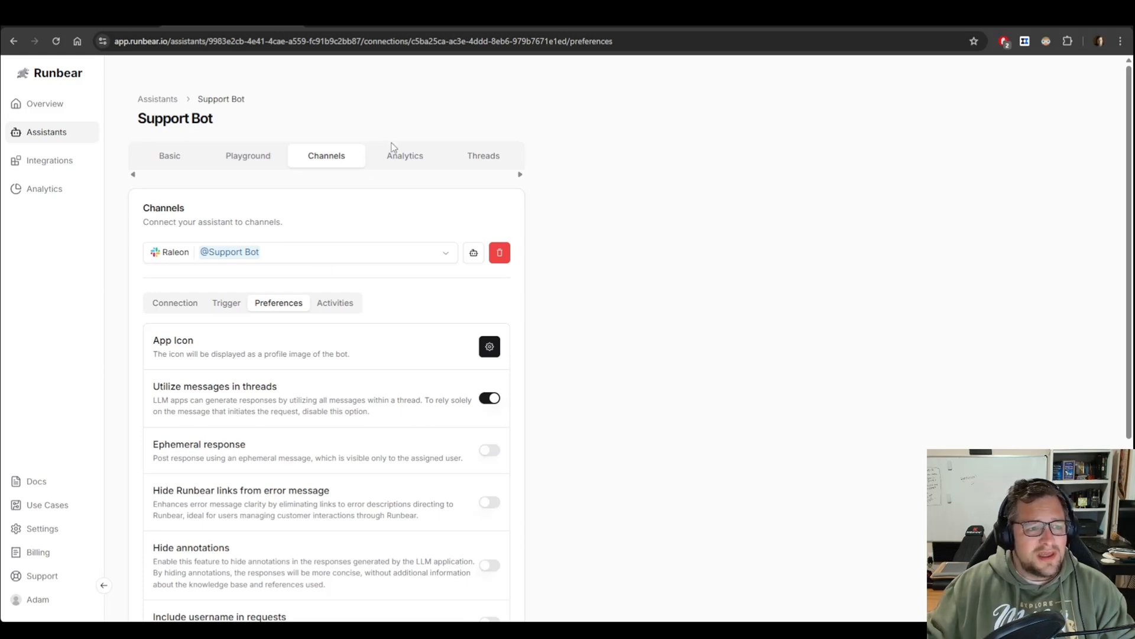
{"action": "mouse_move", "coordinate": [470, 170]}
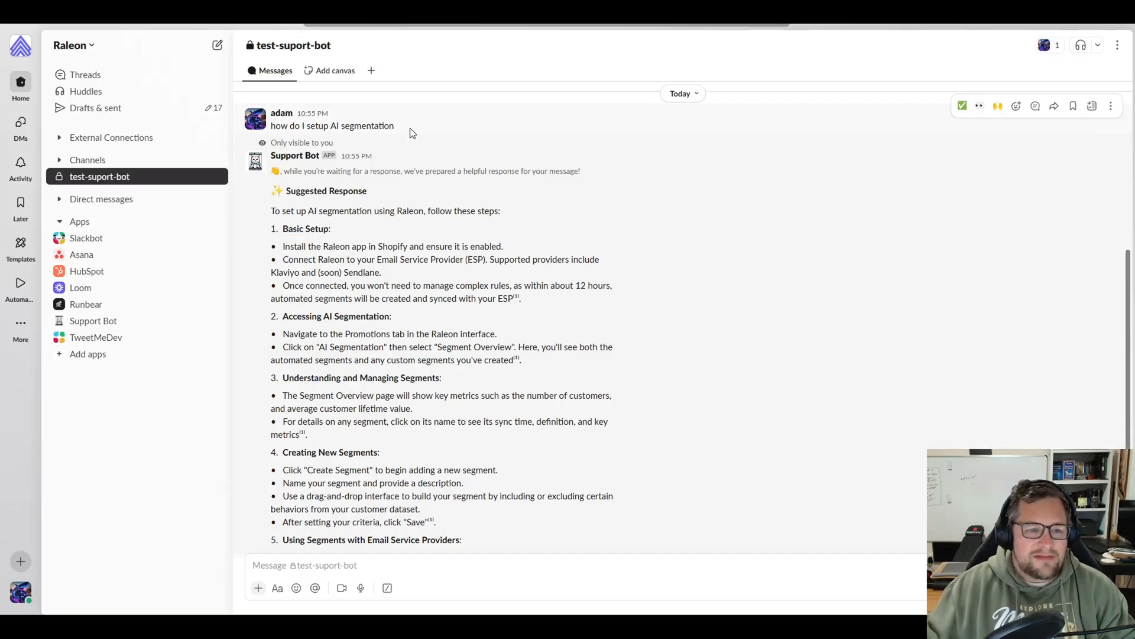
{"action": "mouse_move", "coordinate": [116, 176]}
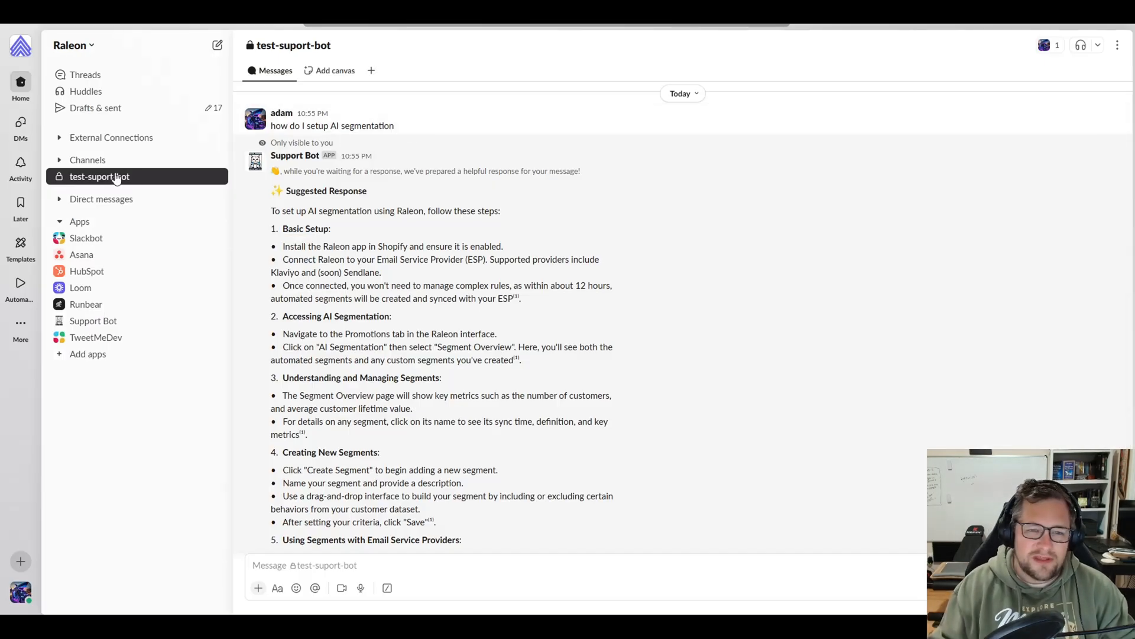
{"action": "mouse_move", "coordinate": [425, 130]}
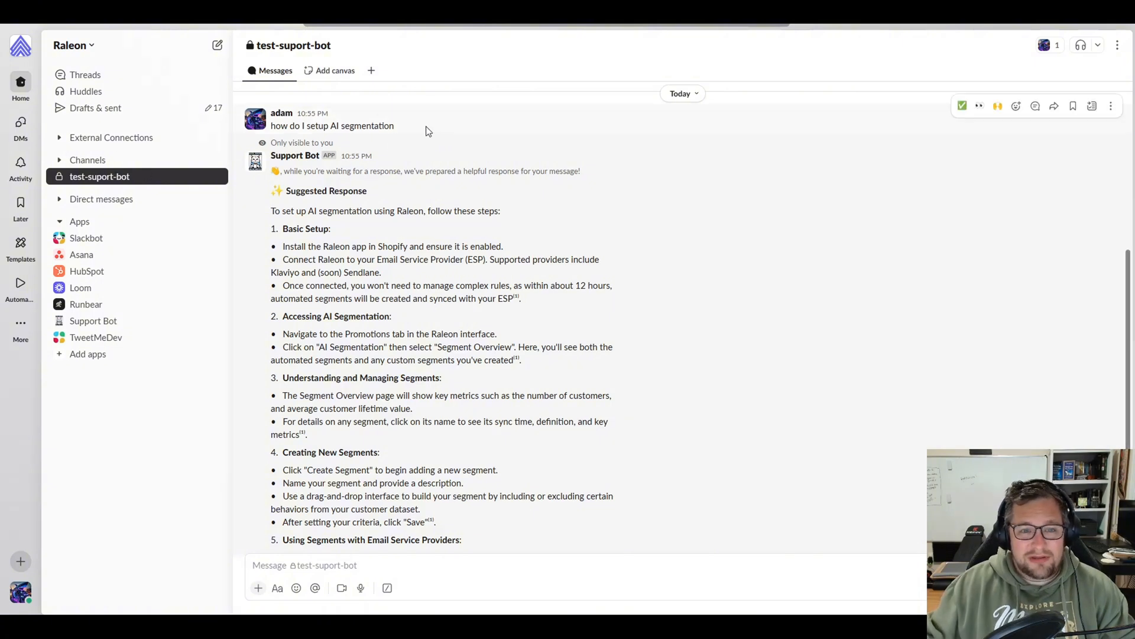
{"action": "mouse_move", "coordinate": [429, 181]}
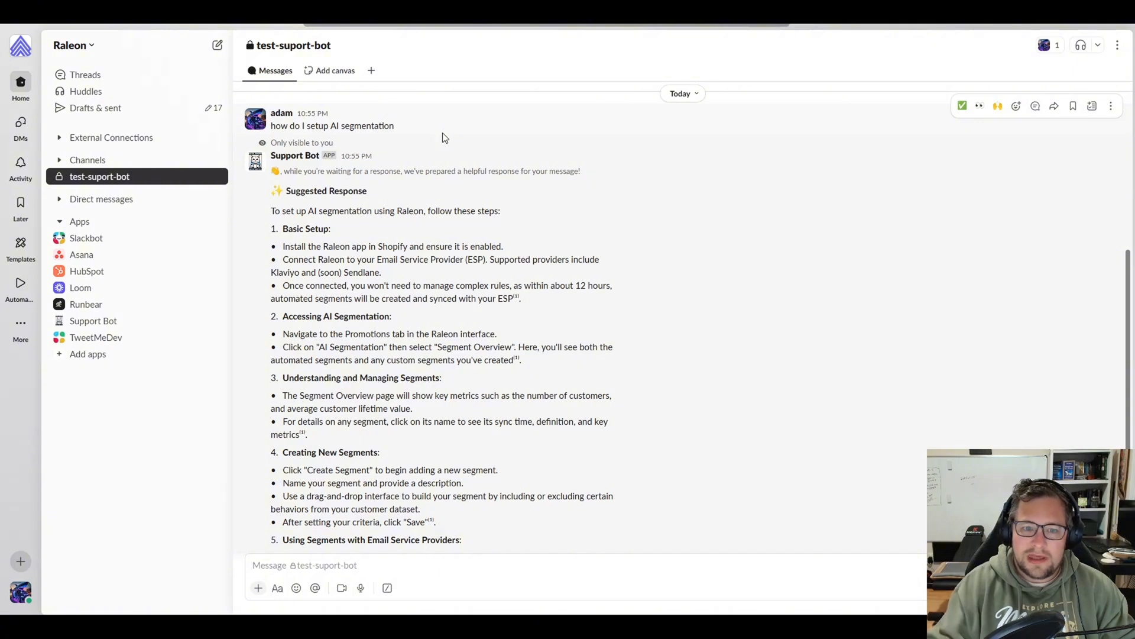
- Read Support Bot's private suggested response on AI segmentation in test-suport-bot, then the earlier question
{"action": "left_click_drag", "start_coordinate": [320, 170], "coordinate": [416, 170]}
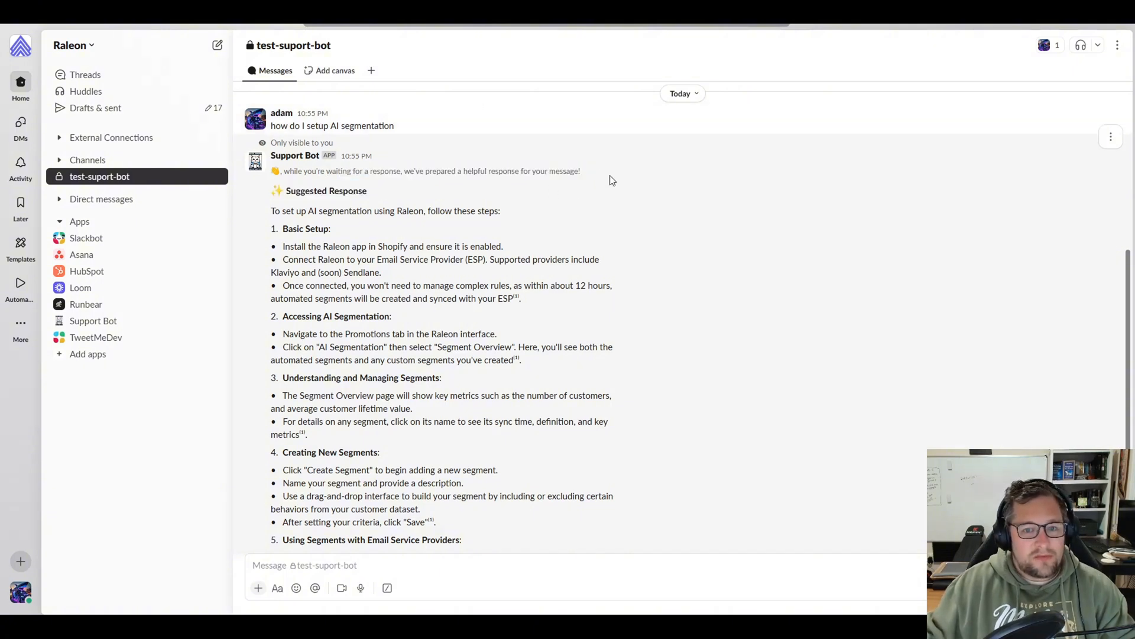
{"action": "mouse_move", "coordinate": [617, 188]}
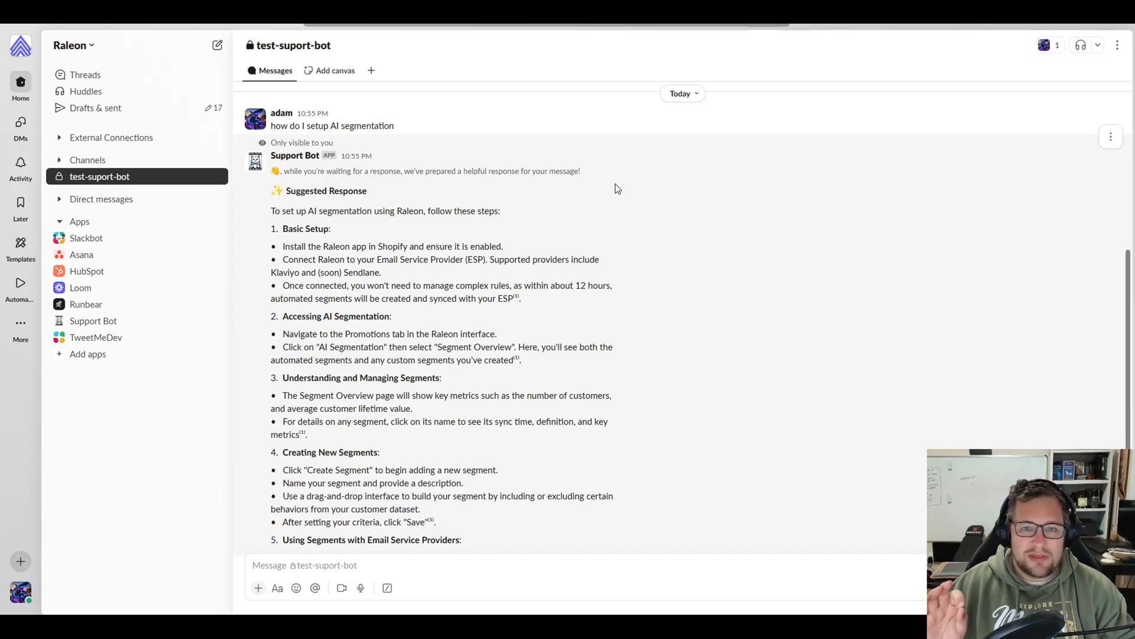
{"action": "mouse_move", "coordinate": [595, 210]}
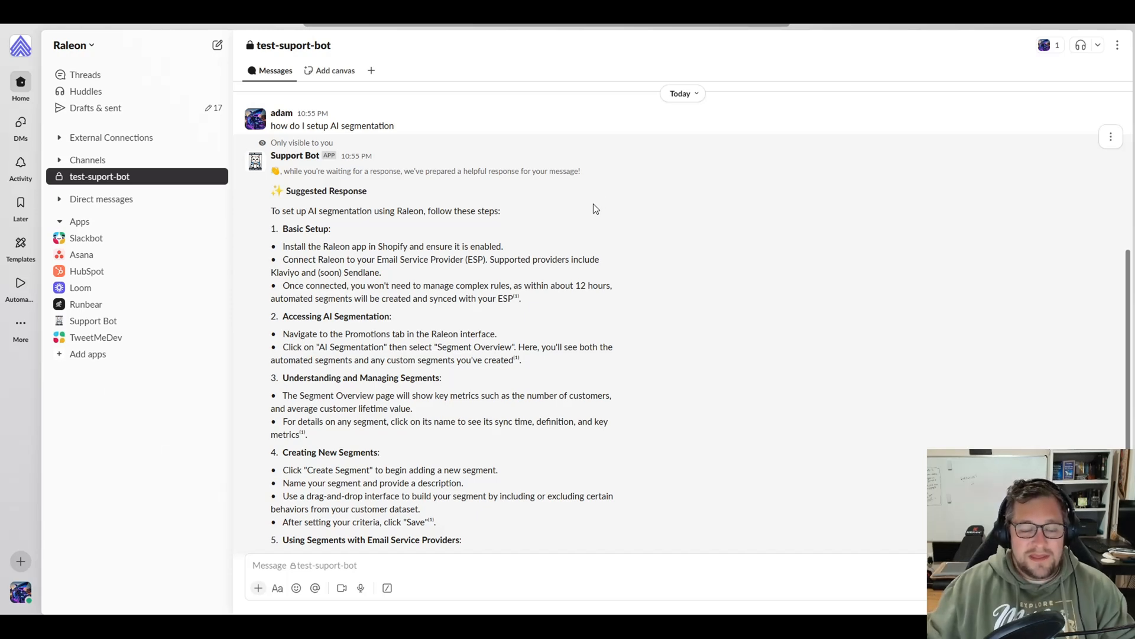
{"action": "scroll", "scroll_direction": "down", "scroll_amount": 3}
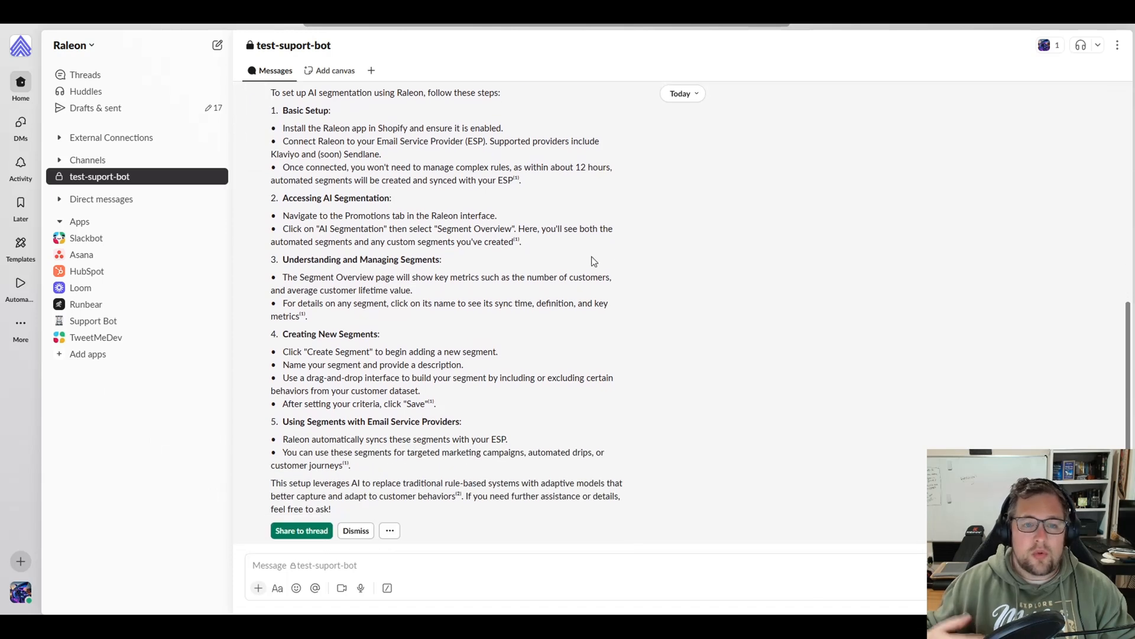
{"action": "mouse_move", "coordinate": [352, 529]}
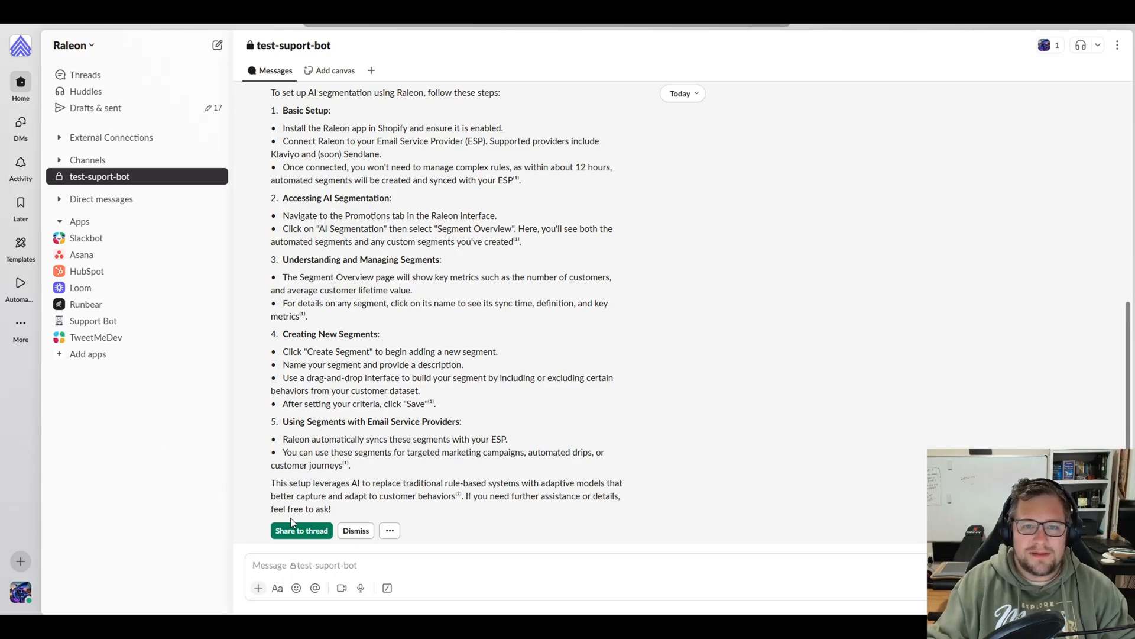
{"action": "scroll", "scroll_direction": "up", "scroll_amount": 3}
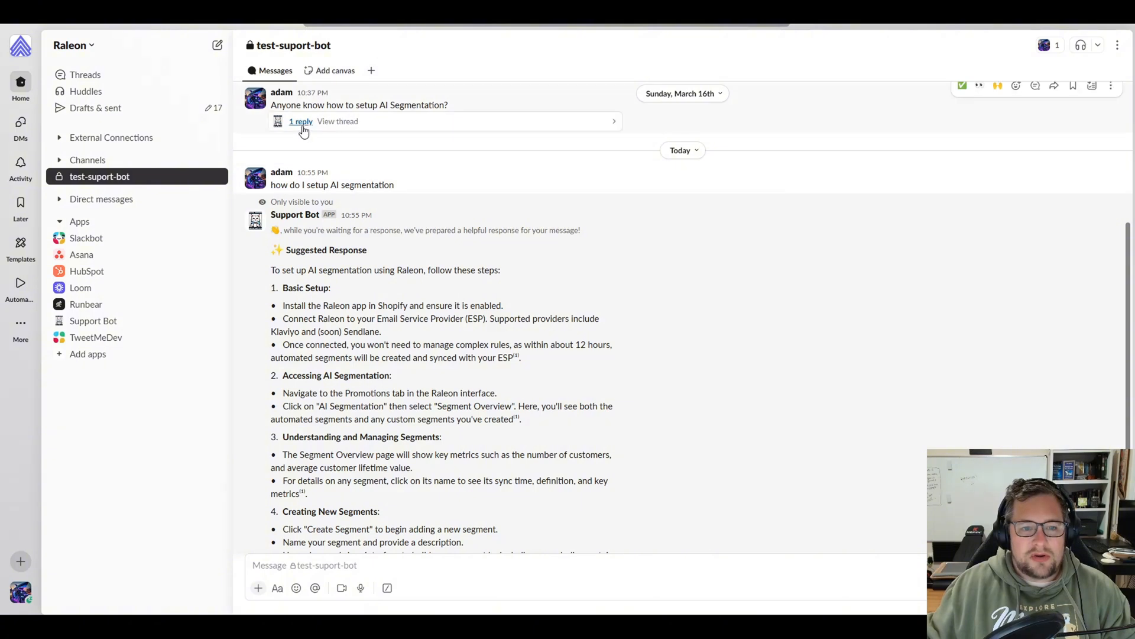
- View the earlier question's reply thread and list the suggestion's cited knowledge files
{"action": "left_click", "coordinate": [299, 121]}
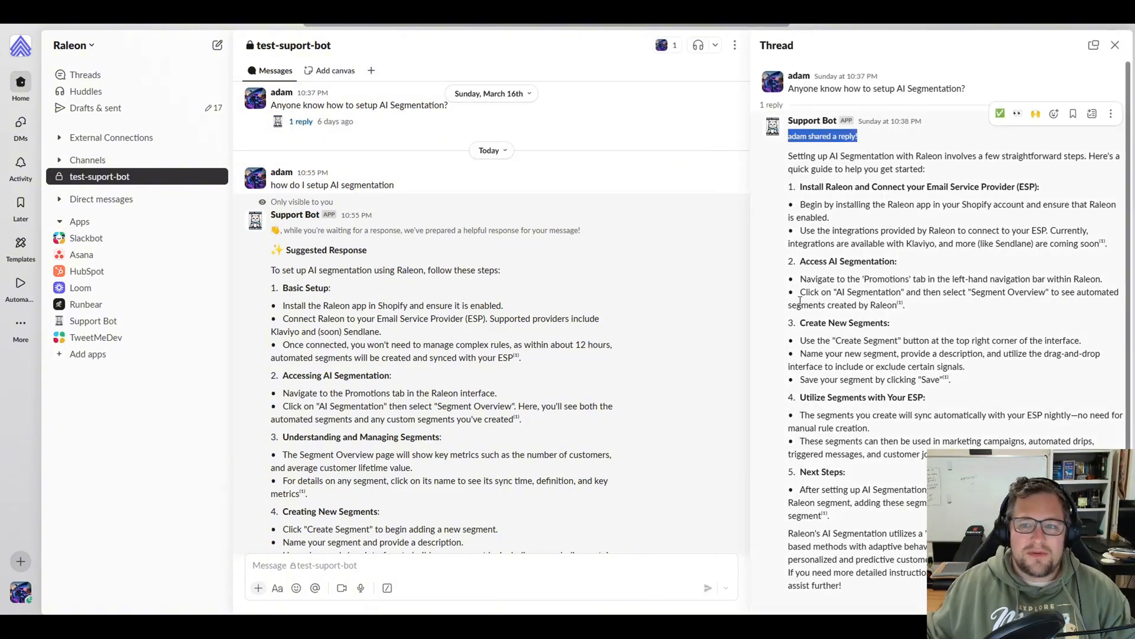
{"action": "scroll", "scroll_direction": "down", "scroll_amount": 3}
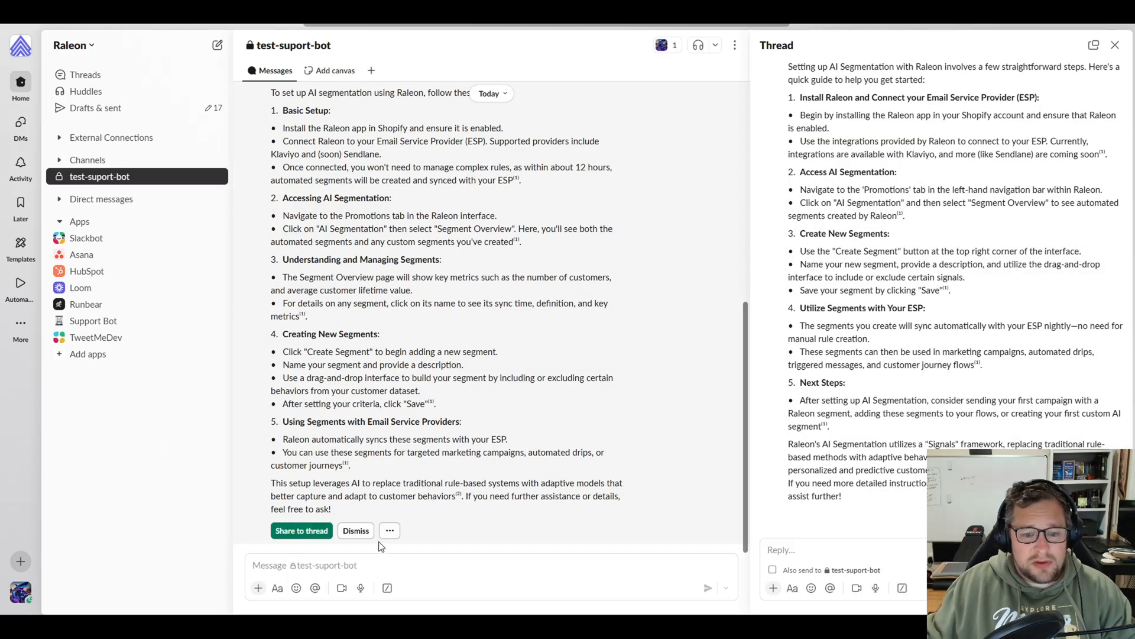
{"action": "left_click", "coordinate": [389, 530]}
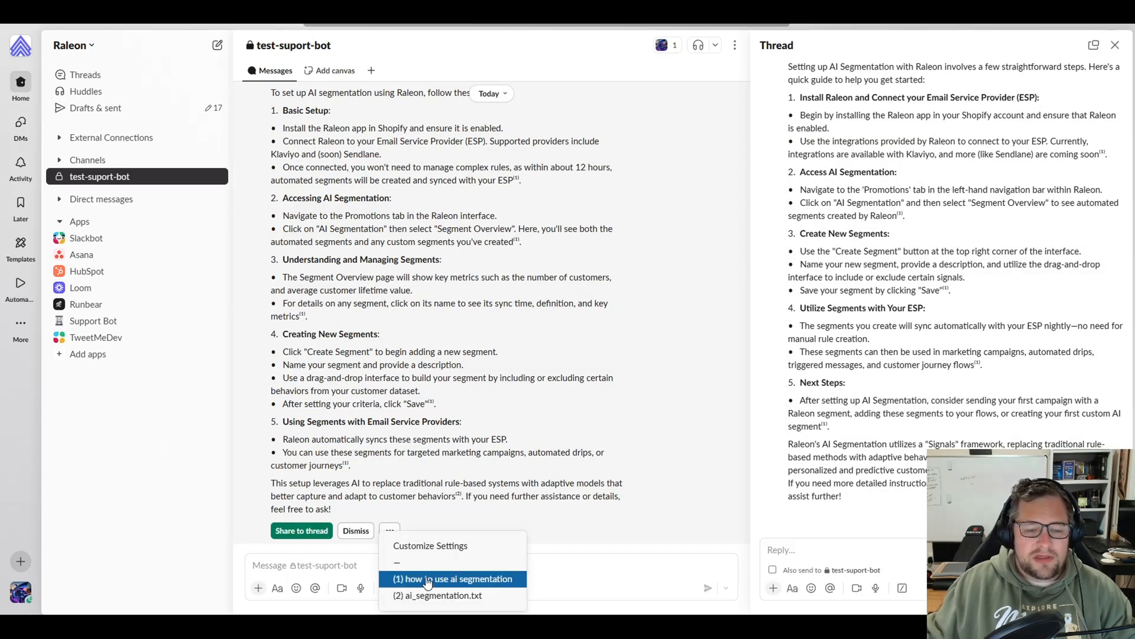
- Read the how to use ai segmentation.txt and ai_segmentation.txt annotations, then close them
{"action": "left_click", "coordinate": [452, 578]}
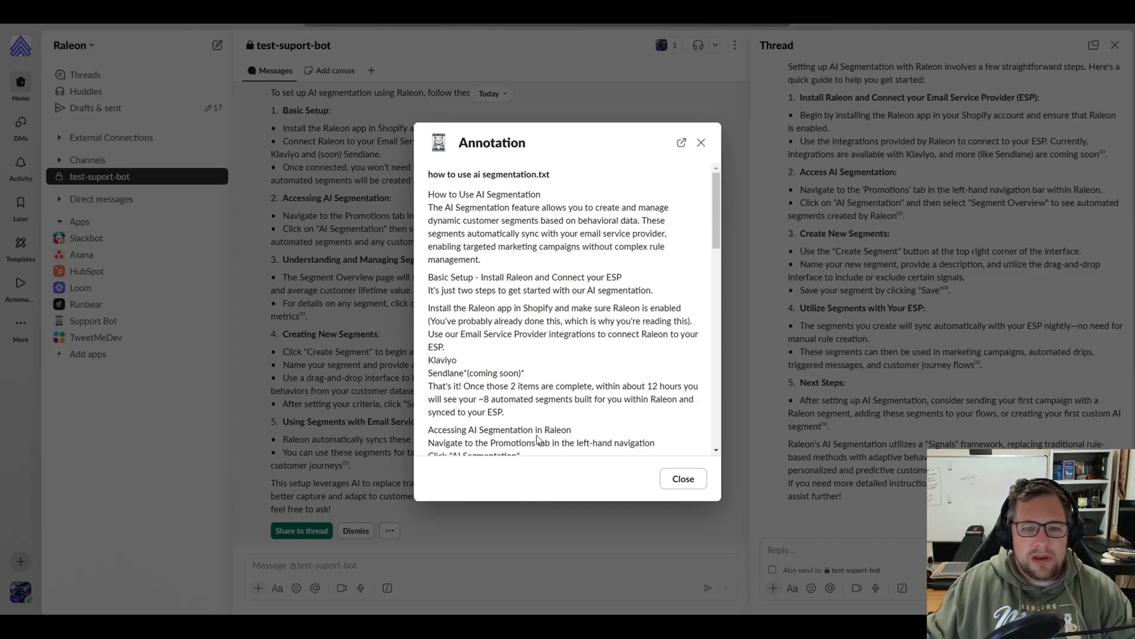
{"action": "scroll", "scroll_direction": "down", "scroll_amount": 3}
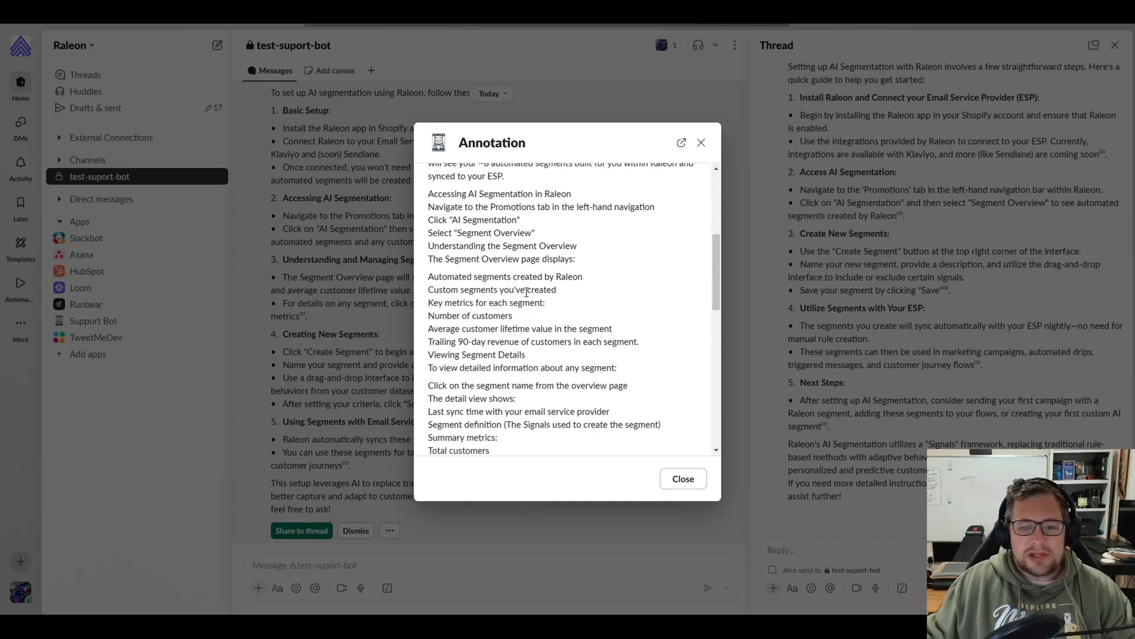
{"action": "scroll", "scroll_direction": "down", "scroll_amount": 3}
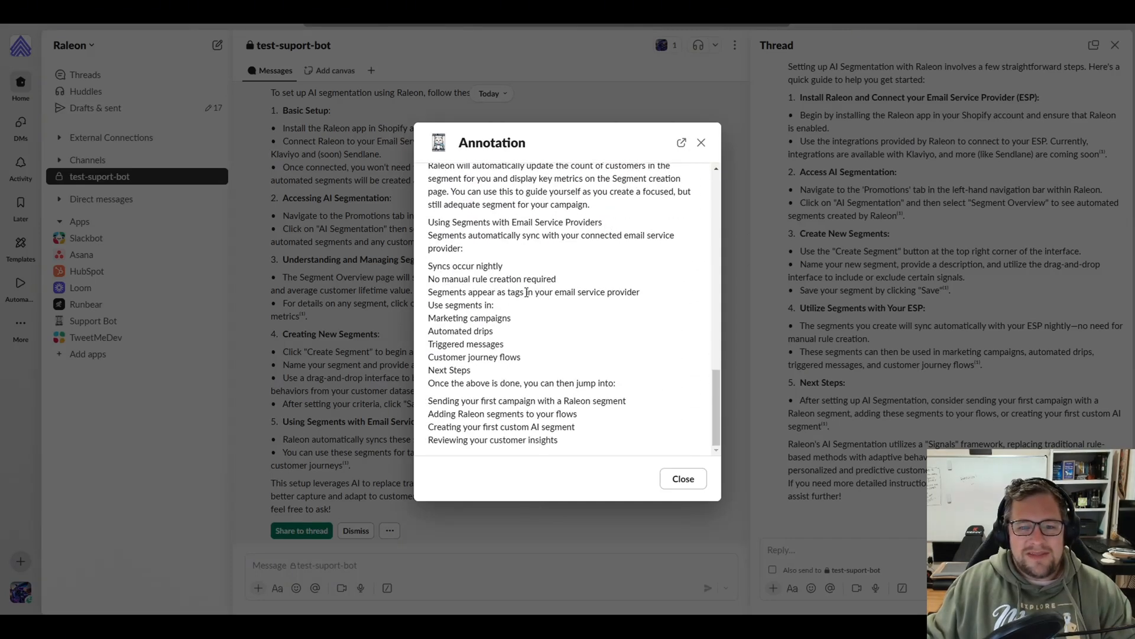
{"action": "left_click", "coordinate": [682, 479]}
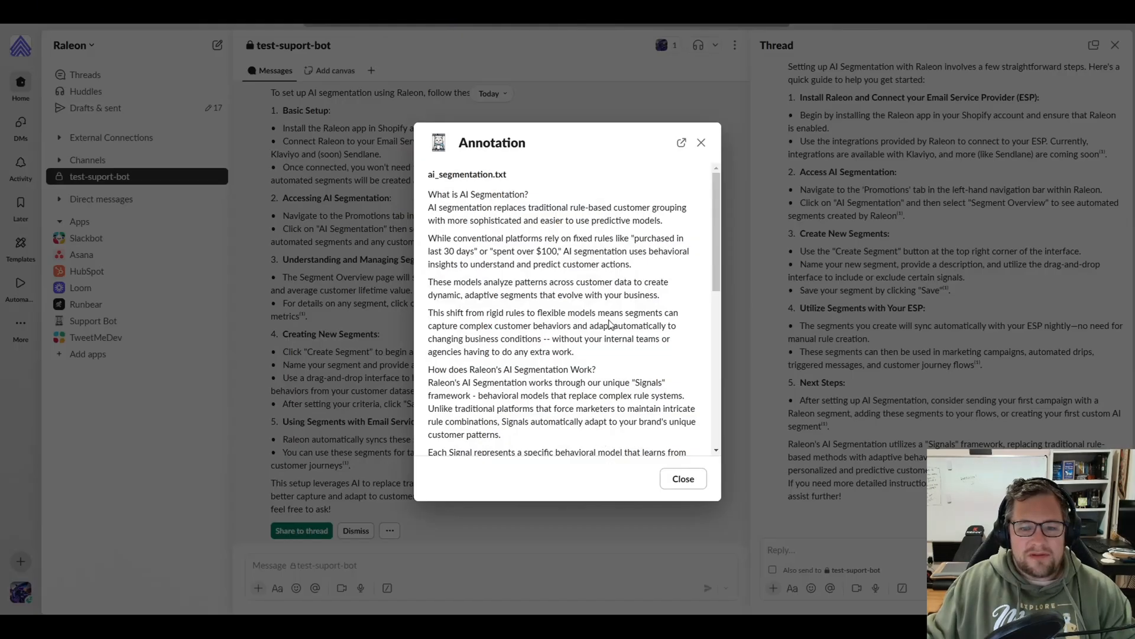
{"action": "left_click", "coordinate": [682, 478]}
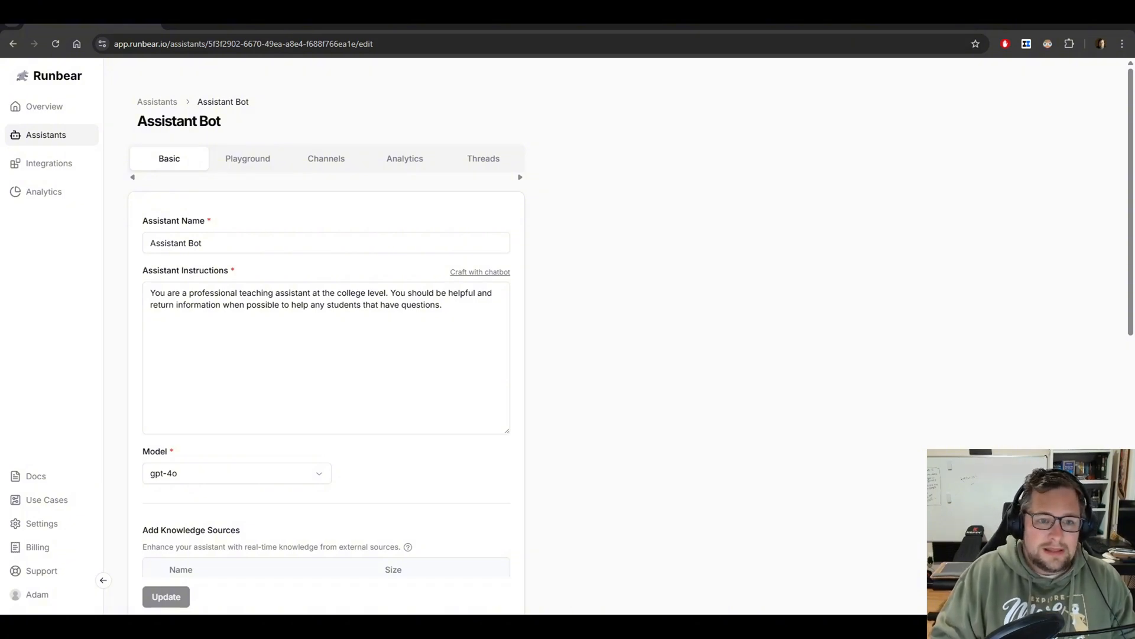
- Review Assistant Bot's teaching-assistant instructions and gpt-4o model on the Basic tab
{"action": "scroll", "scroll_direction": "down", "scroll_amount": 3}
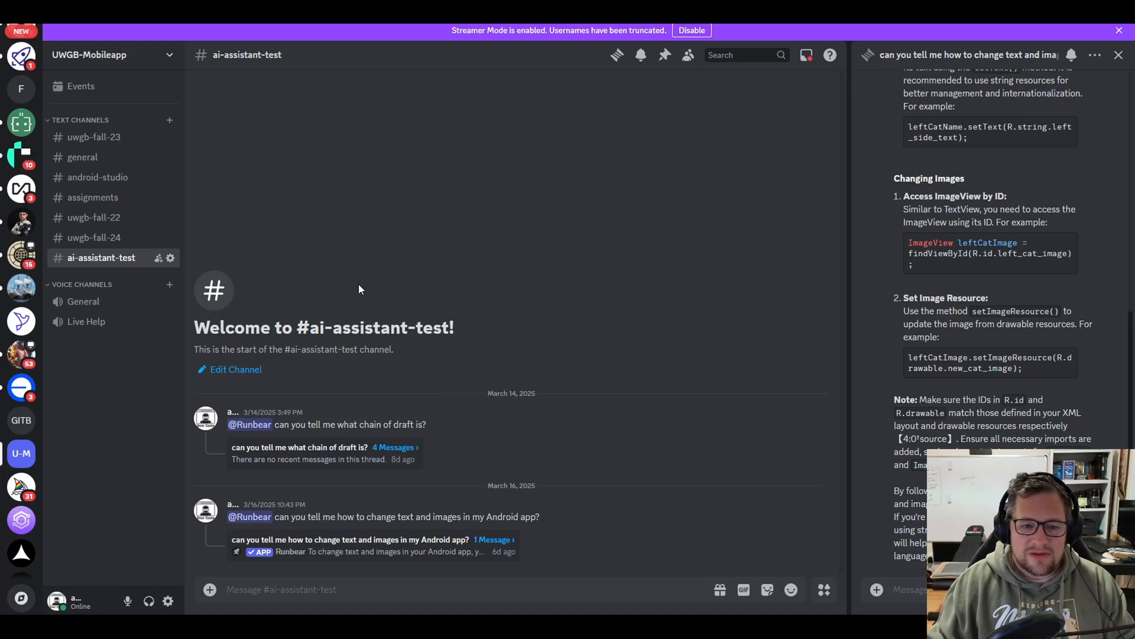
{"action": "mouse_move", "coordinate": [207, 250]}
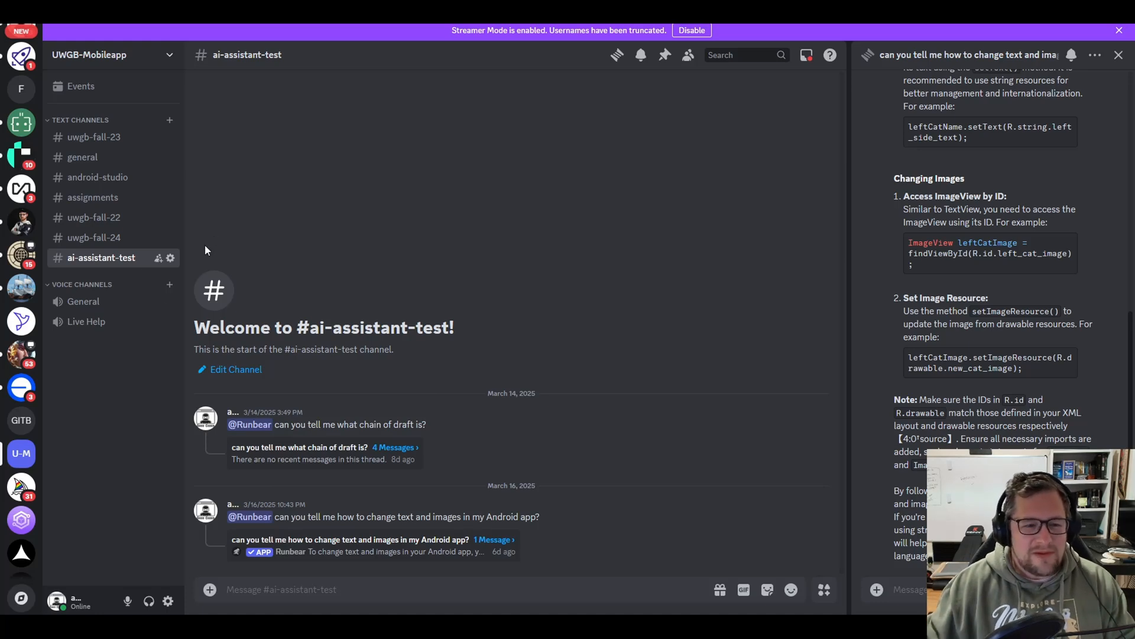
{"action": "mouse_move", "coordinate": [390, 368]}
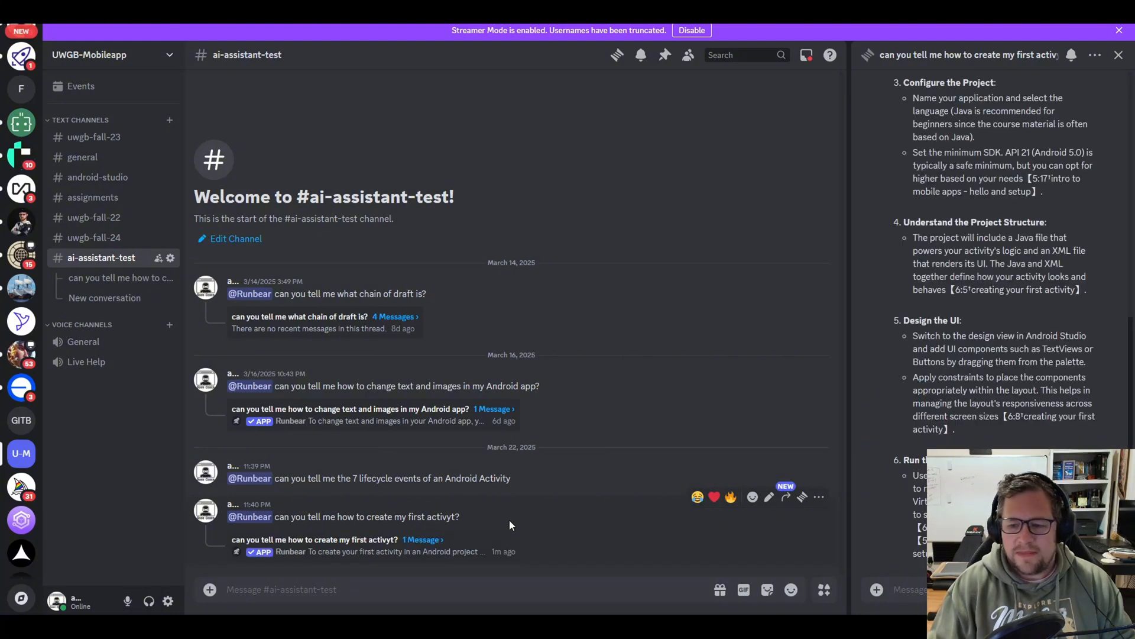
- Read Runbear's threaded answer in #ai-assistant-test about creating a first activity, with cited course files
{"action": "scroll", "scroll_direction": "down", "scroll_amount": 3}
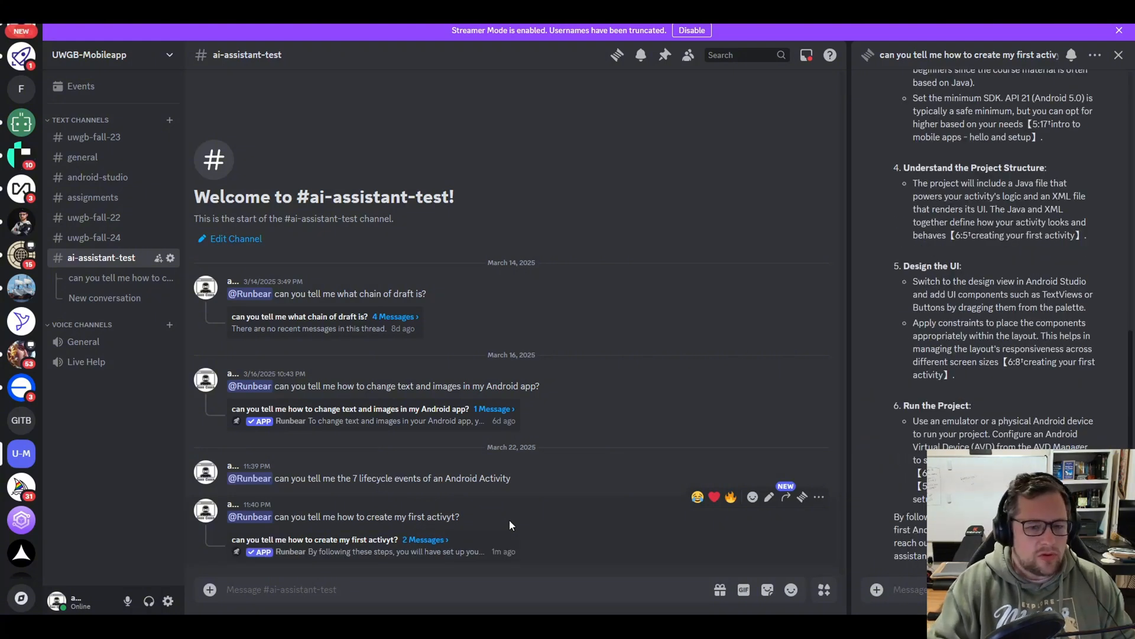
{"action": "mouse_move", "coordinate": [821, 408]}
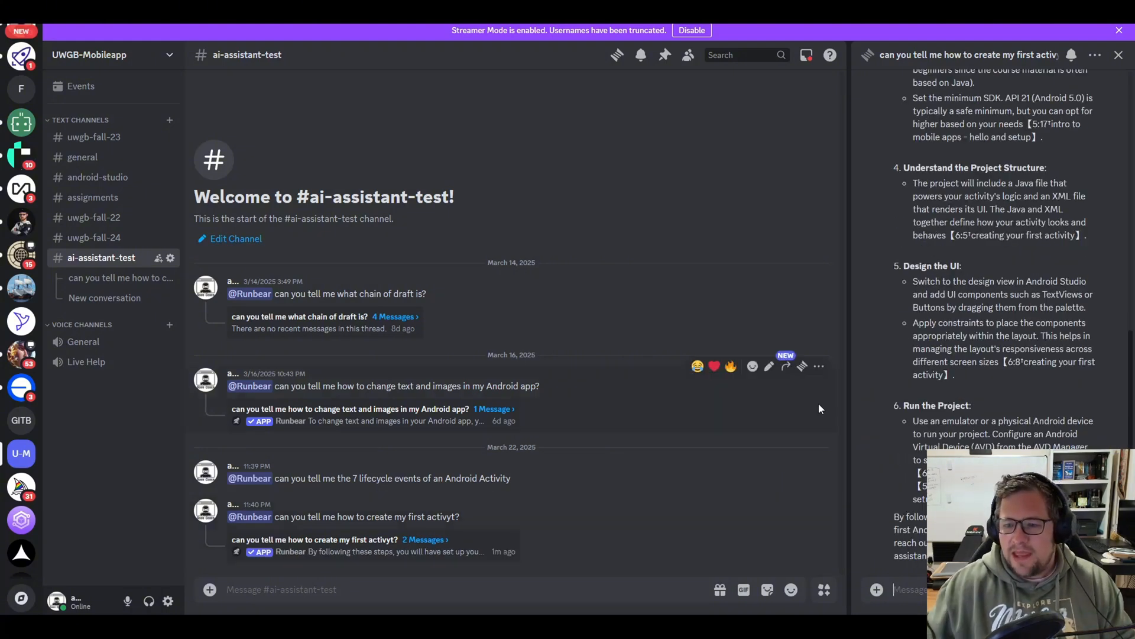
{"action": "scroll", "scroll_direction": "up", "scroll_amount": 3}
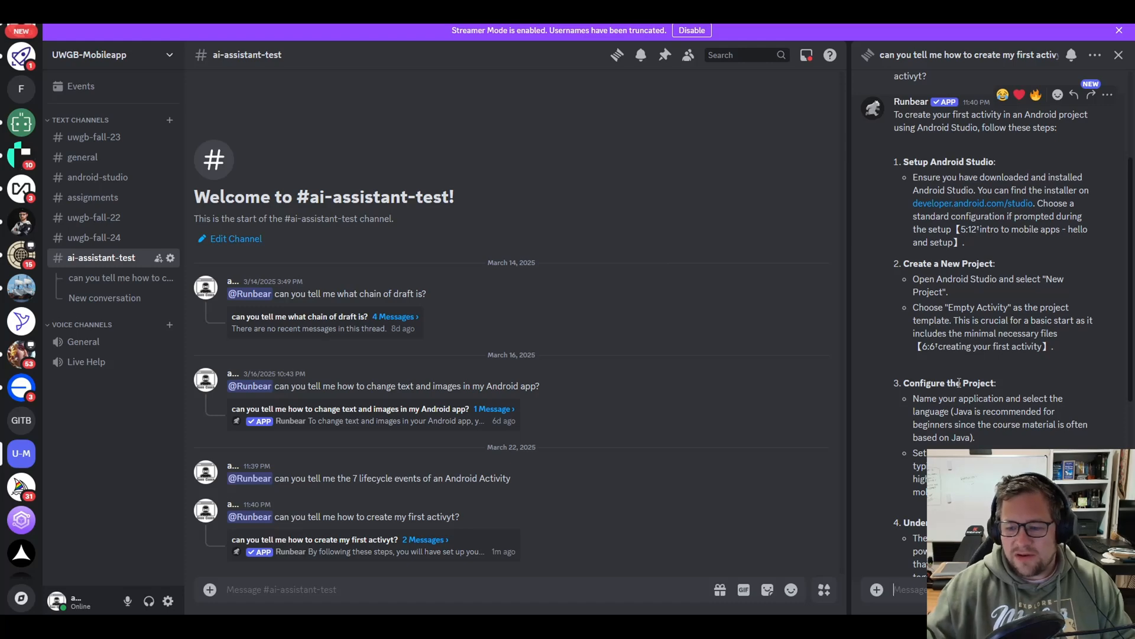
{"action": "scroll", "scroll_direction": "down", "scroll_amount": 3}
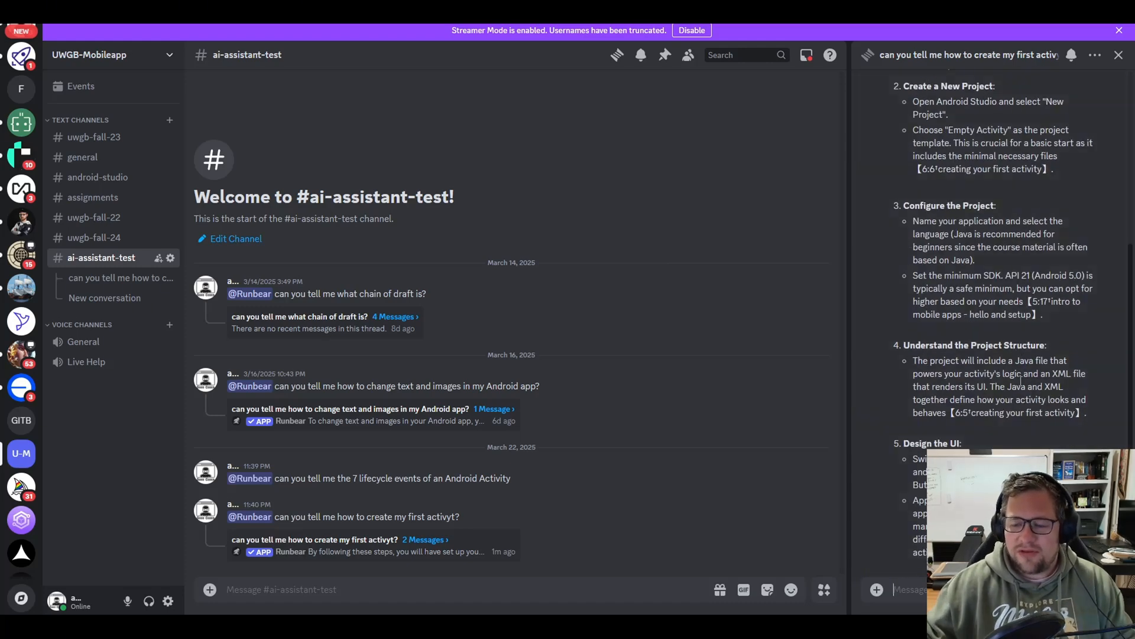
{"action": "scroll", "scroll_direction": "down", "scroll_amount": 3}
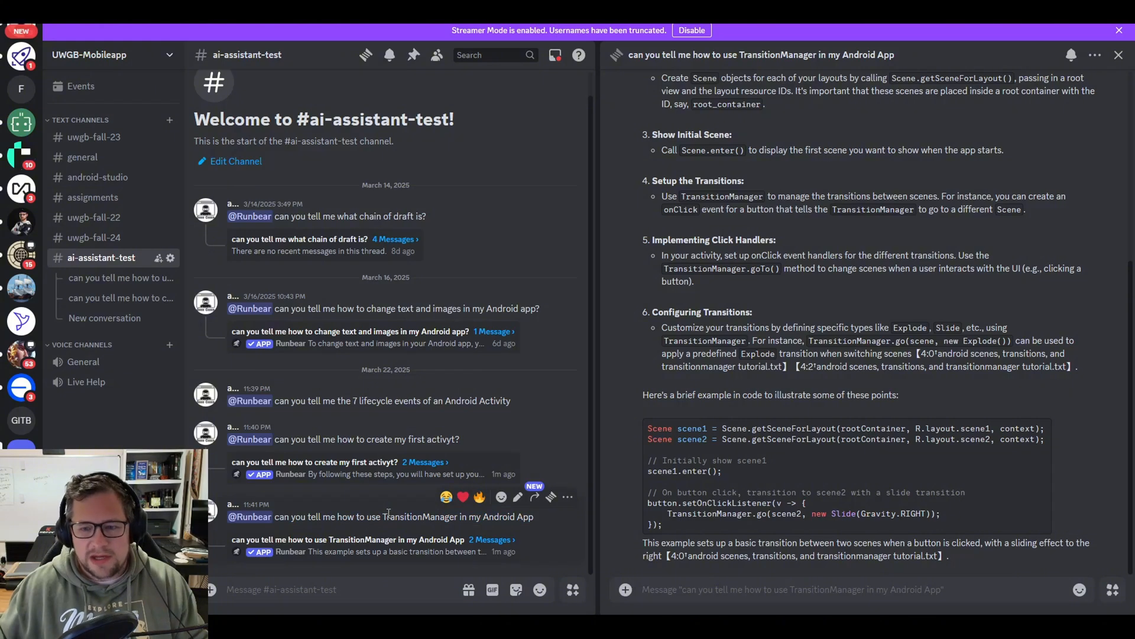
- Scroll through the TransitionManager thread from the setup steps to the slide-transition code example
{"action": "scroll", "scroll_direction": "up", "scroll_amount": 3}
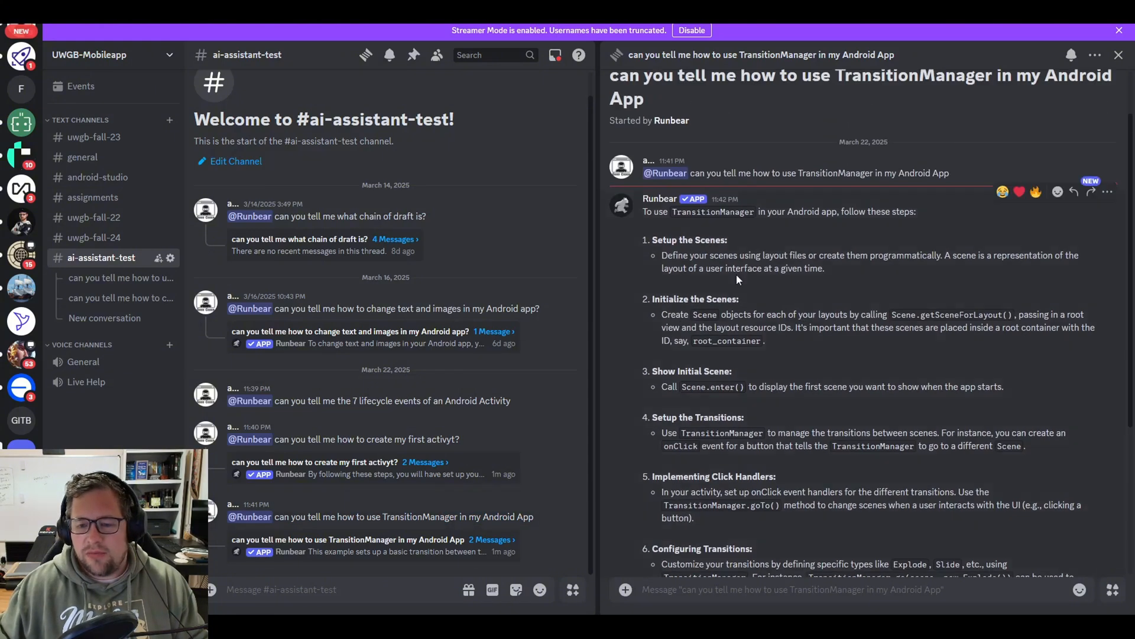
{"action": "scroll", "scroll_direction": "down", "scroll_amount": 3}
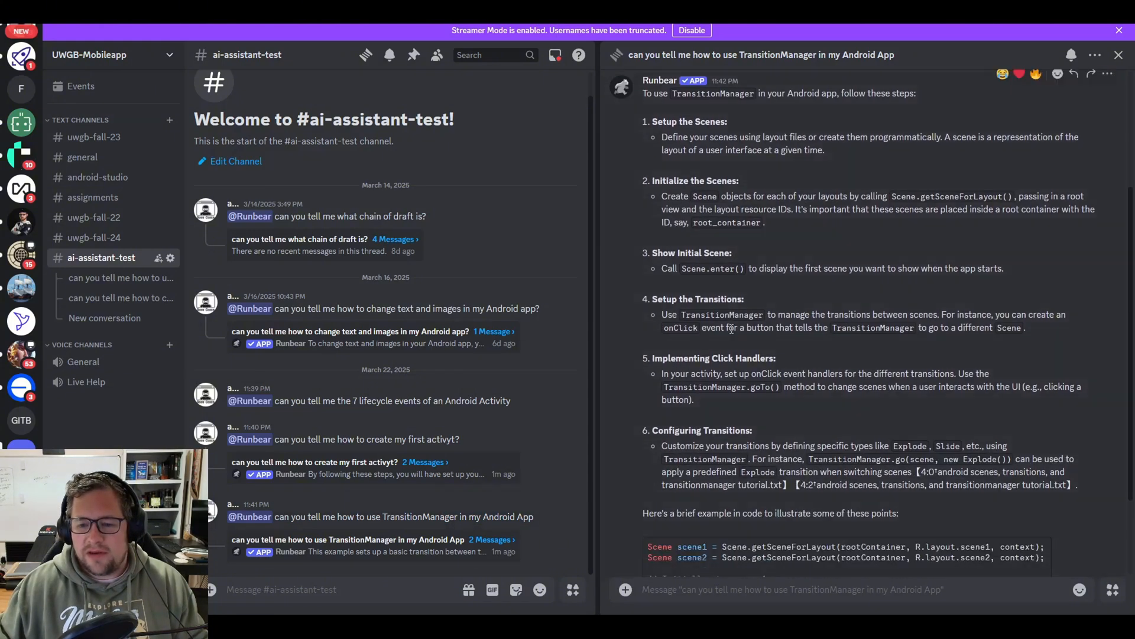
{"action": "scroll", "scroll_direction": "down", "scroll_amount": 3}
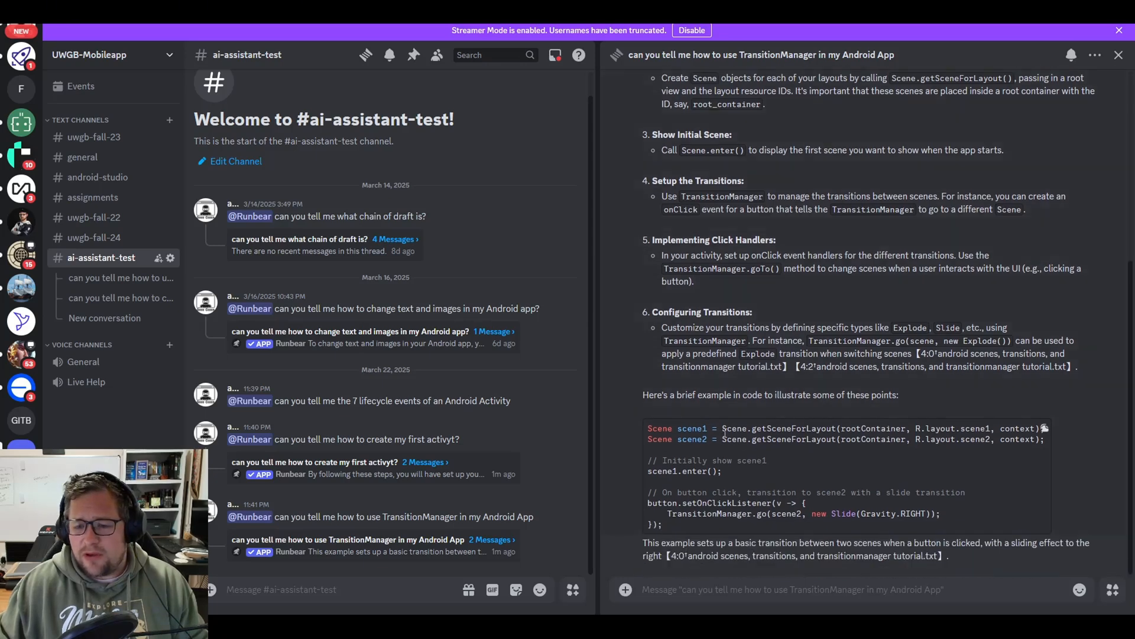
{"action": "mouse_move", "coordinate": [840, 484]}
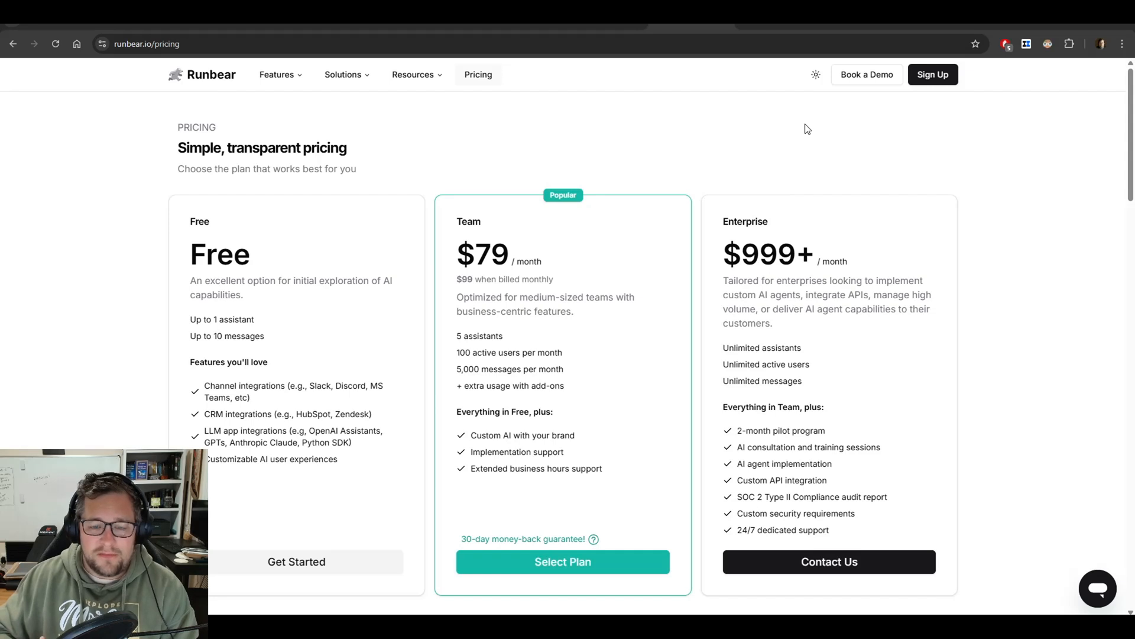
- Choose the $79 Team plan to reach its checkout page
{"action": "left_click", "coordinate": [563, 561]}
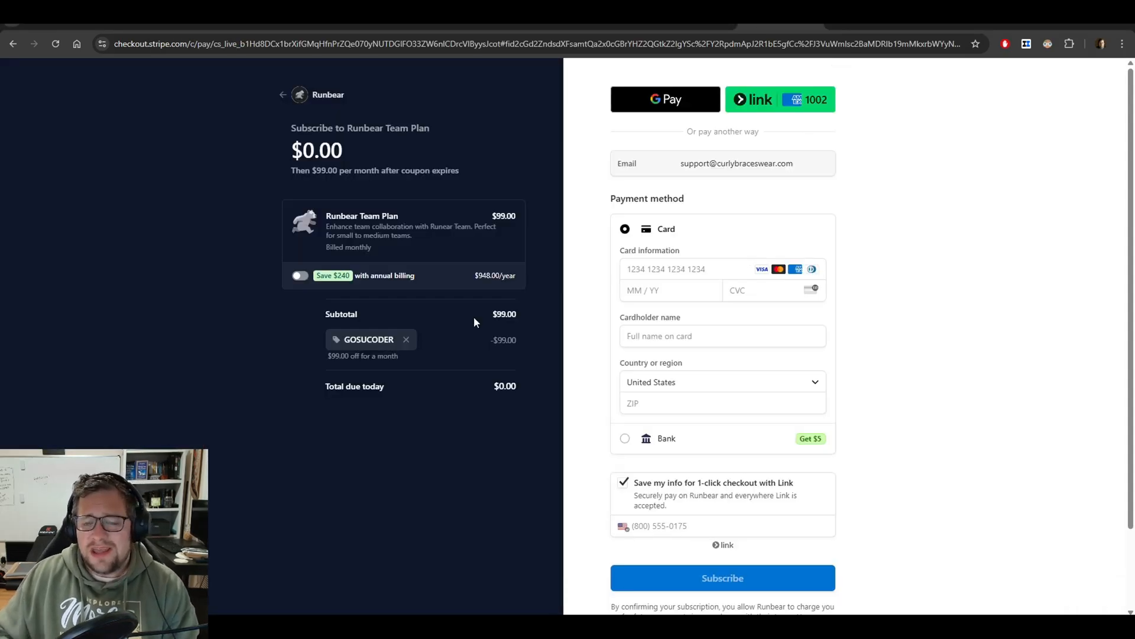
- Toggle 'Save $240 with annual billing' to compare yearly and monthly totals with the GOSUCODER coupon
{"action": "left_click", "coordinate": [299, 275]}
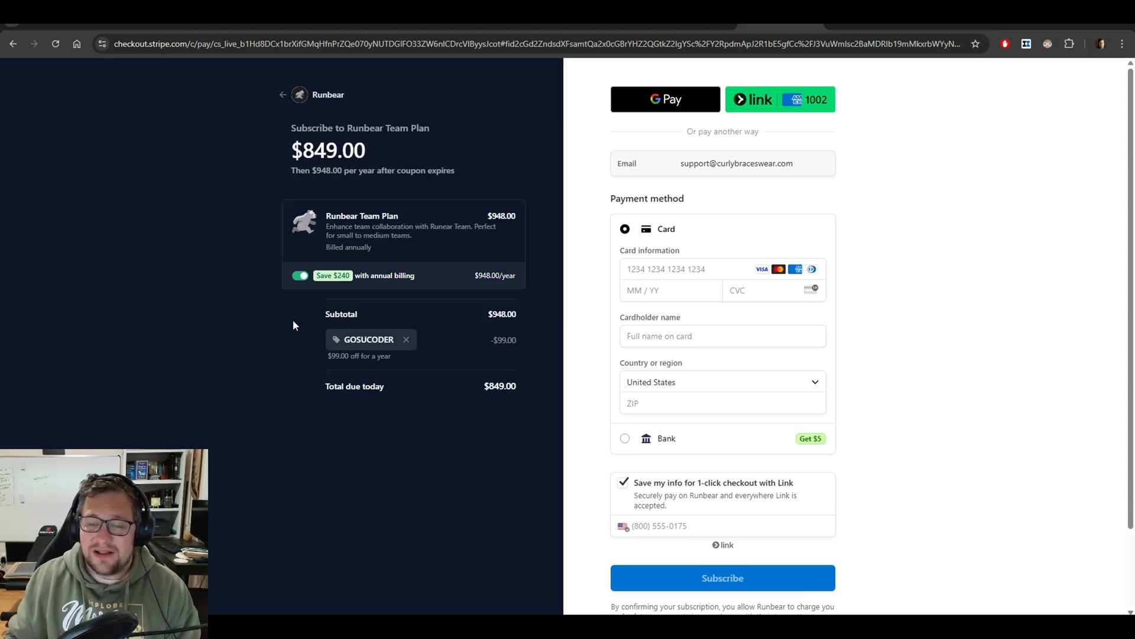
{"action": "left_click", "coordinate": [299, 275]}
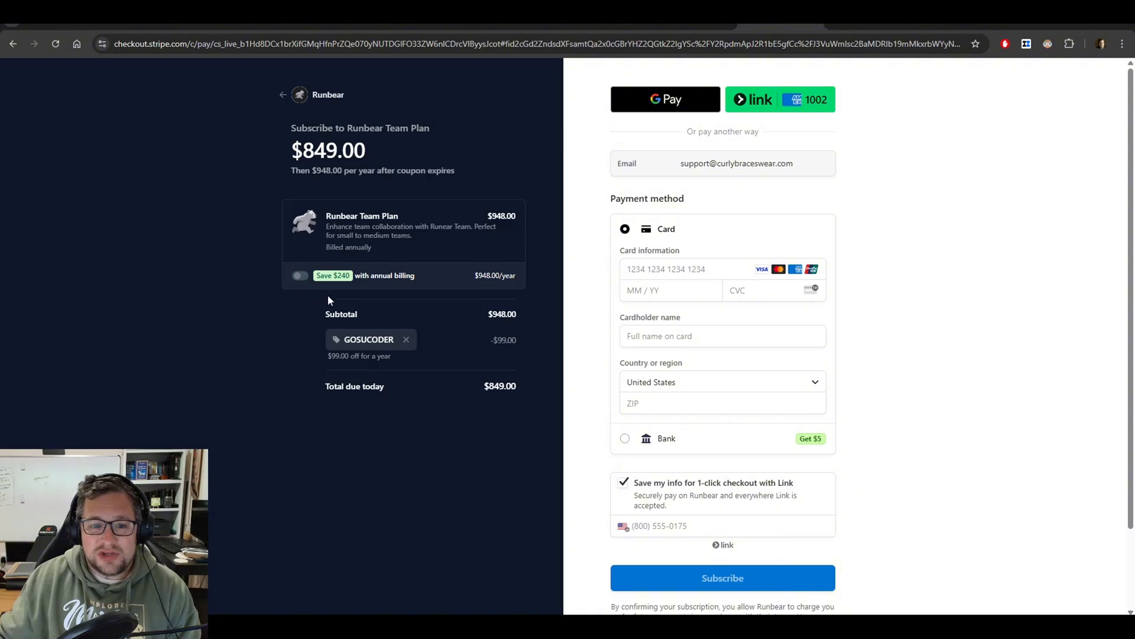
{"action": "left_click", "coordinate": [300, 276]}
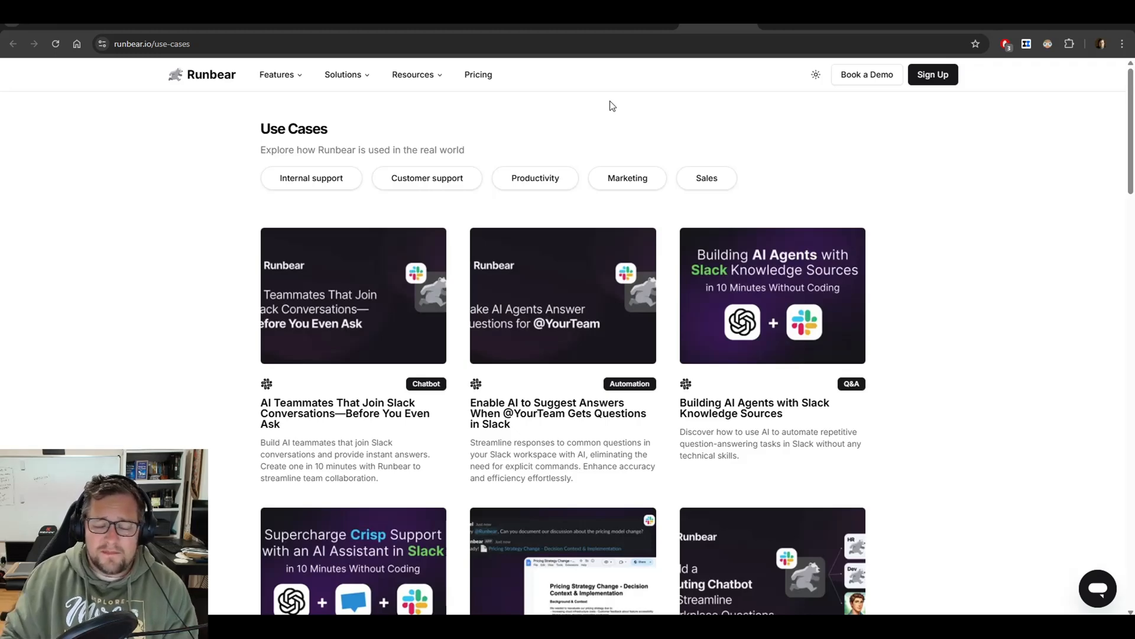
{"action": "mouse_move", "coordinate": [747, 187]}
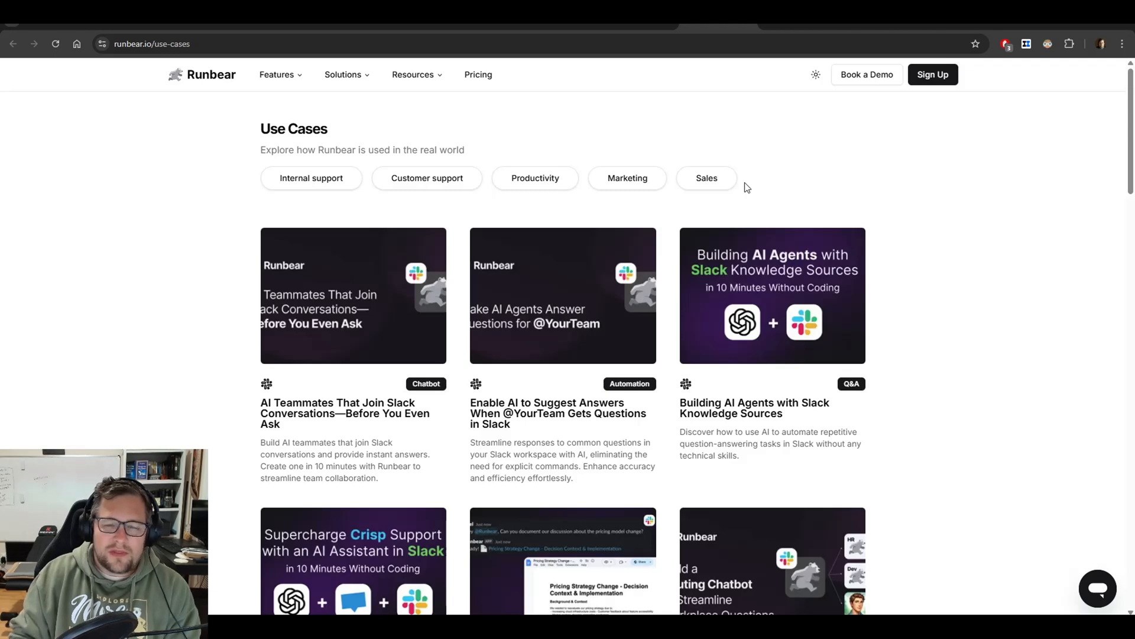